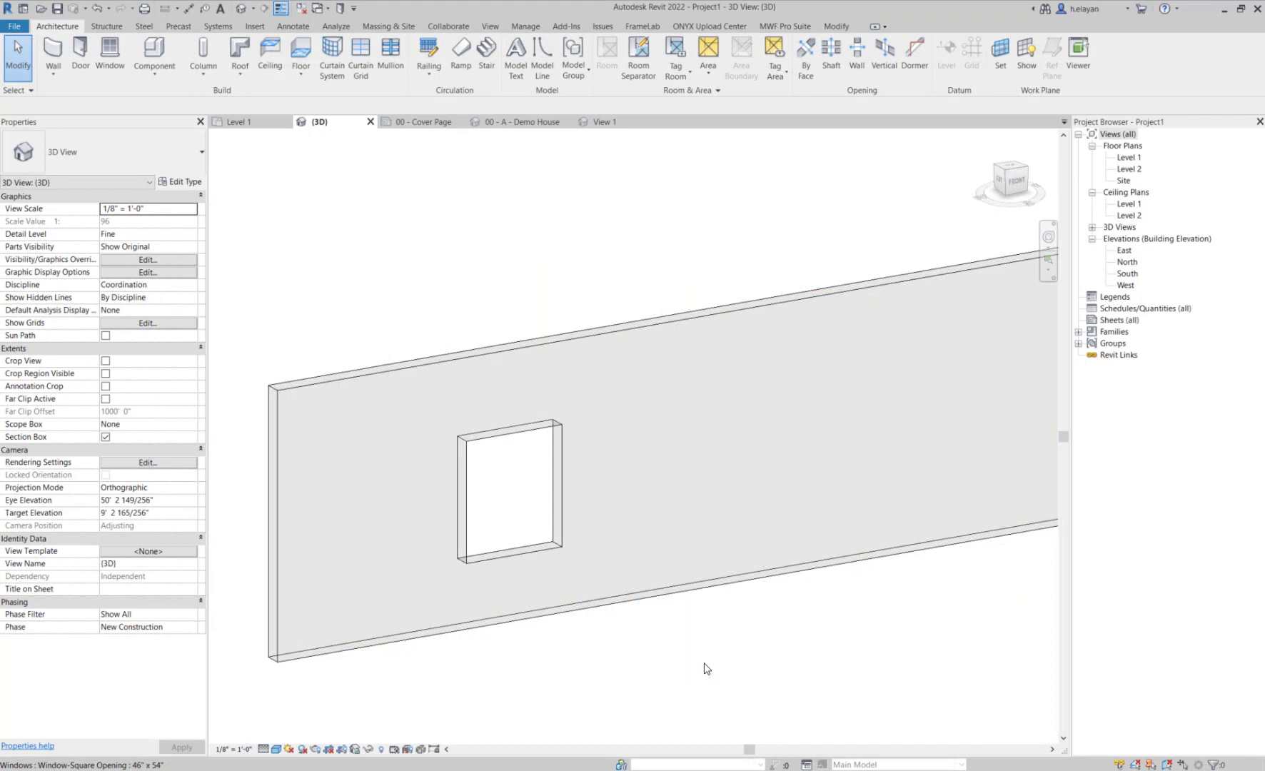
mouse_move(616, 628)
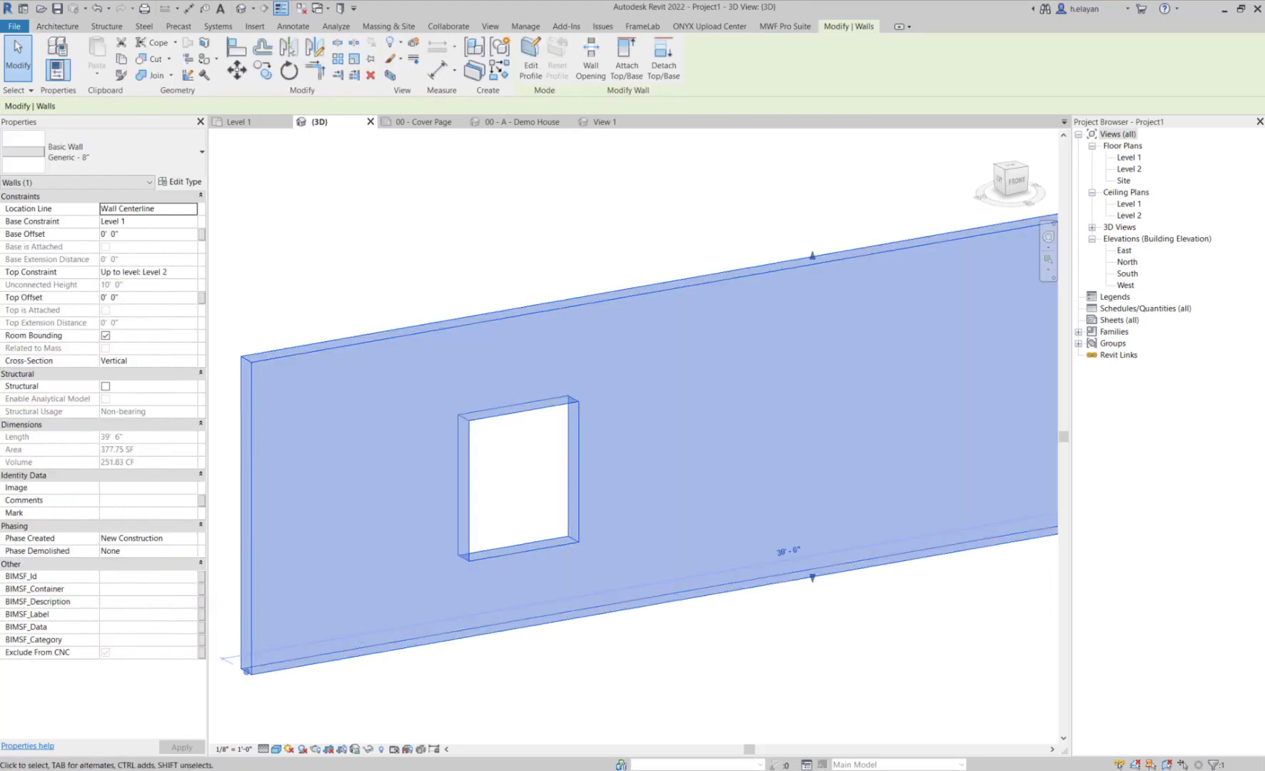
Select the generic 8" basic wall with the square window opening in the 3D view
click(784, 26)
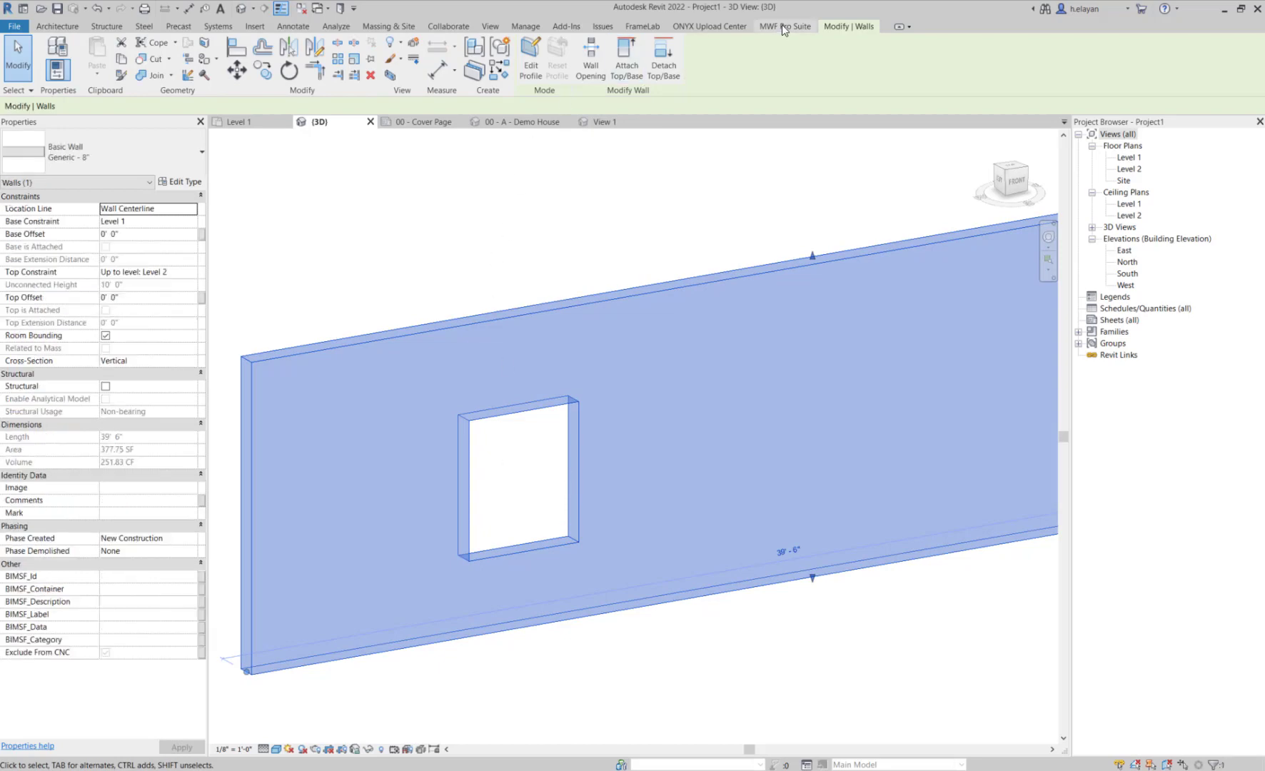
Frame the wall as MWF panel Panel1 using the project-stored Wood template
click(783, 27)
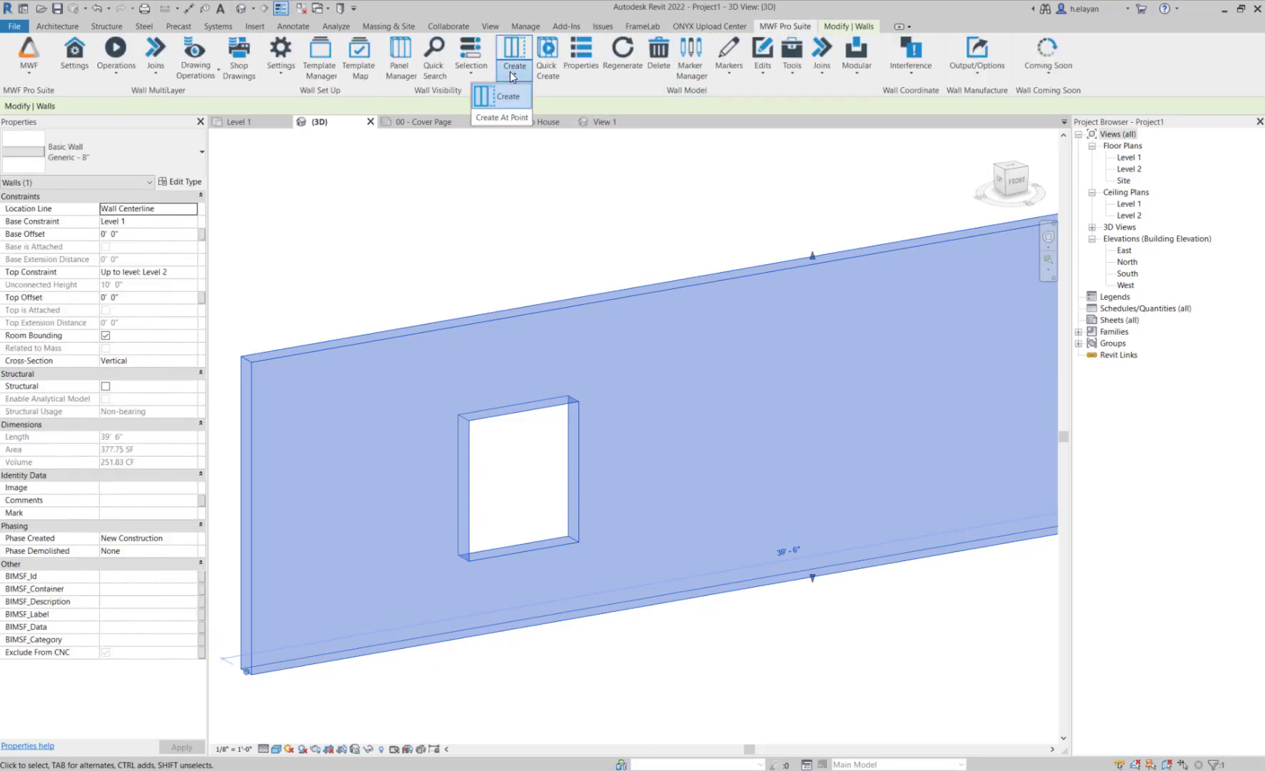
click(523, 123)
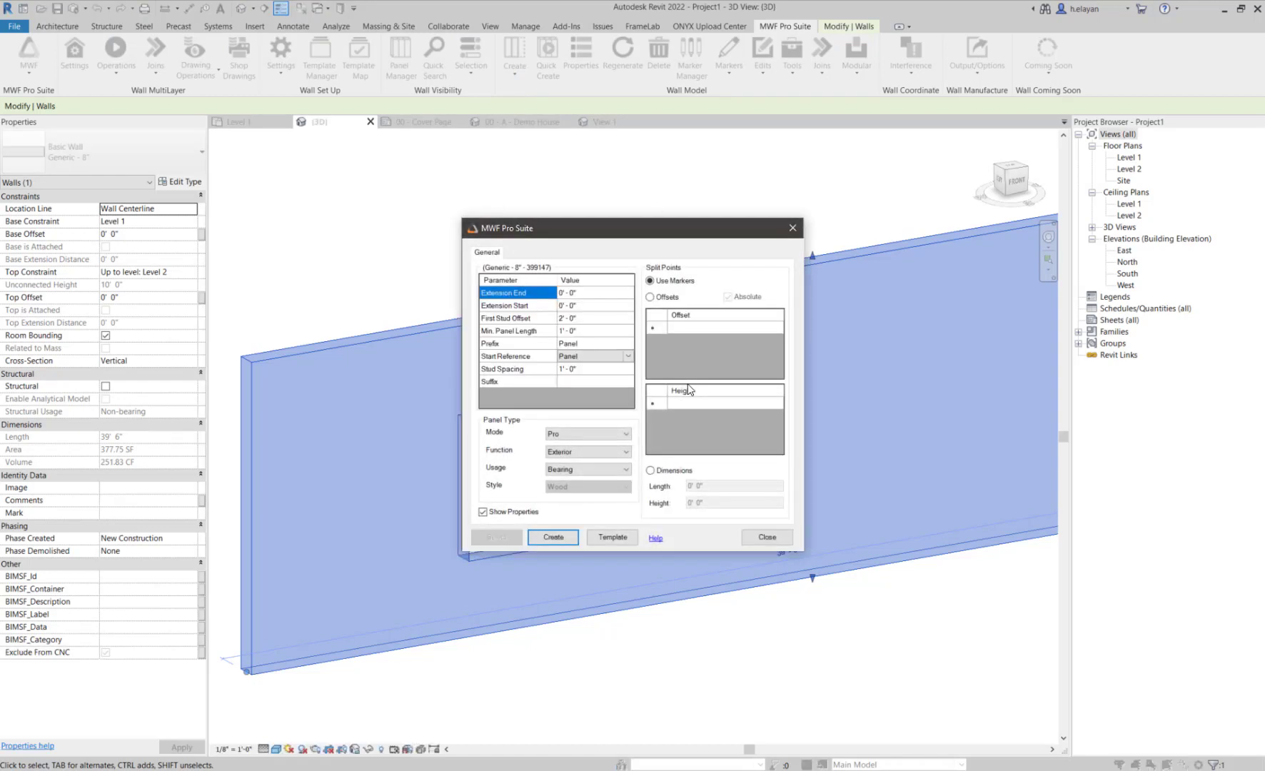
click(611, 537)
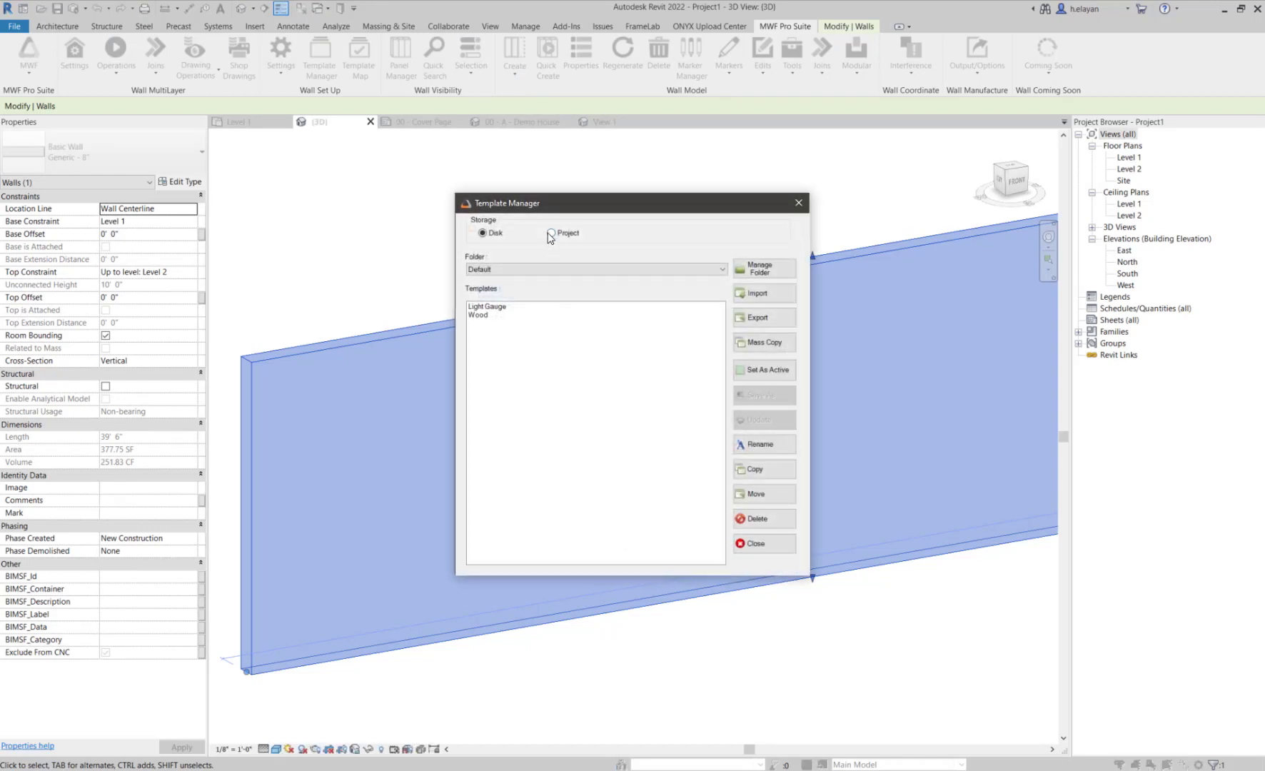
click(551, 232)
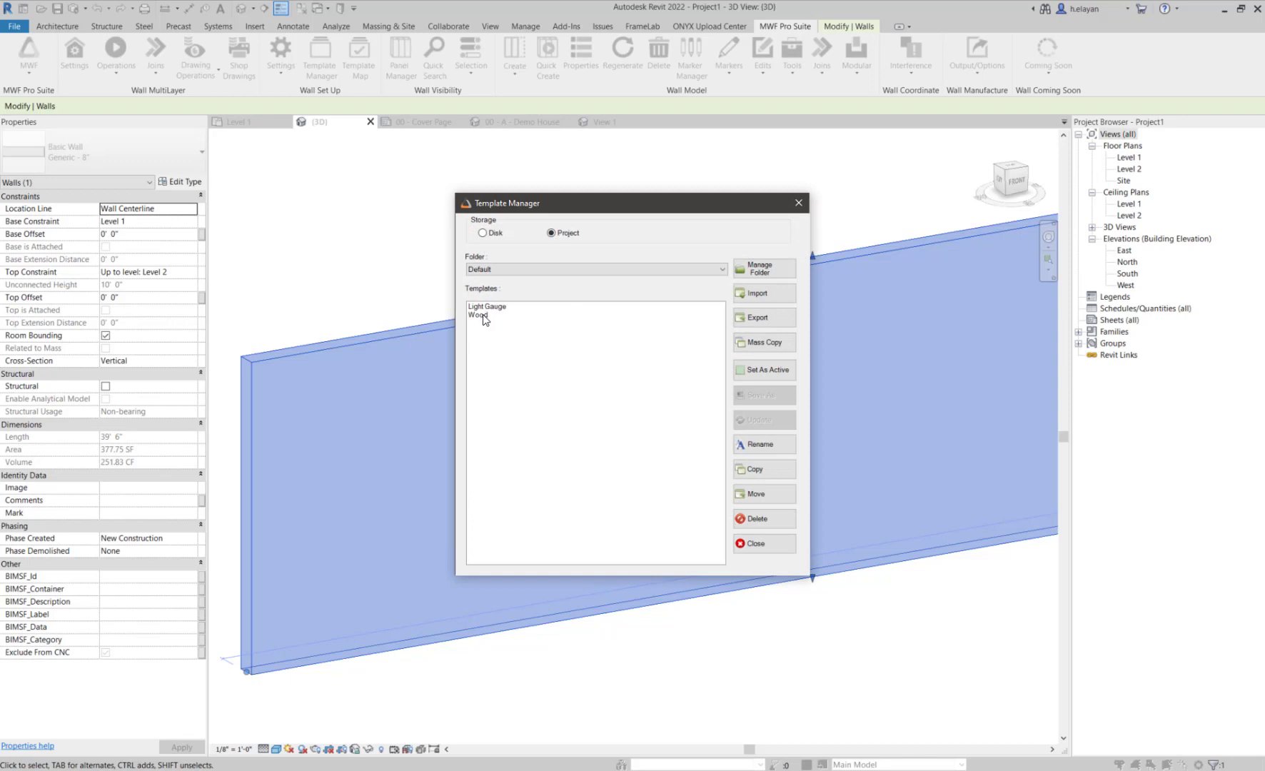
click(478, 315)
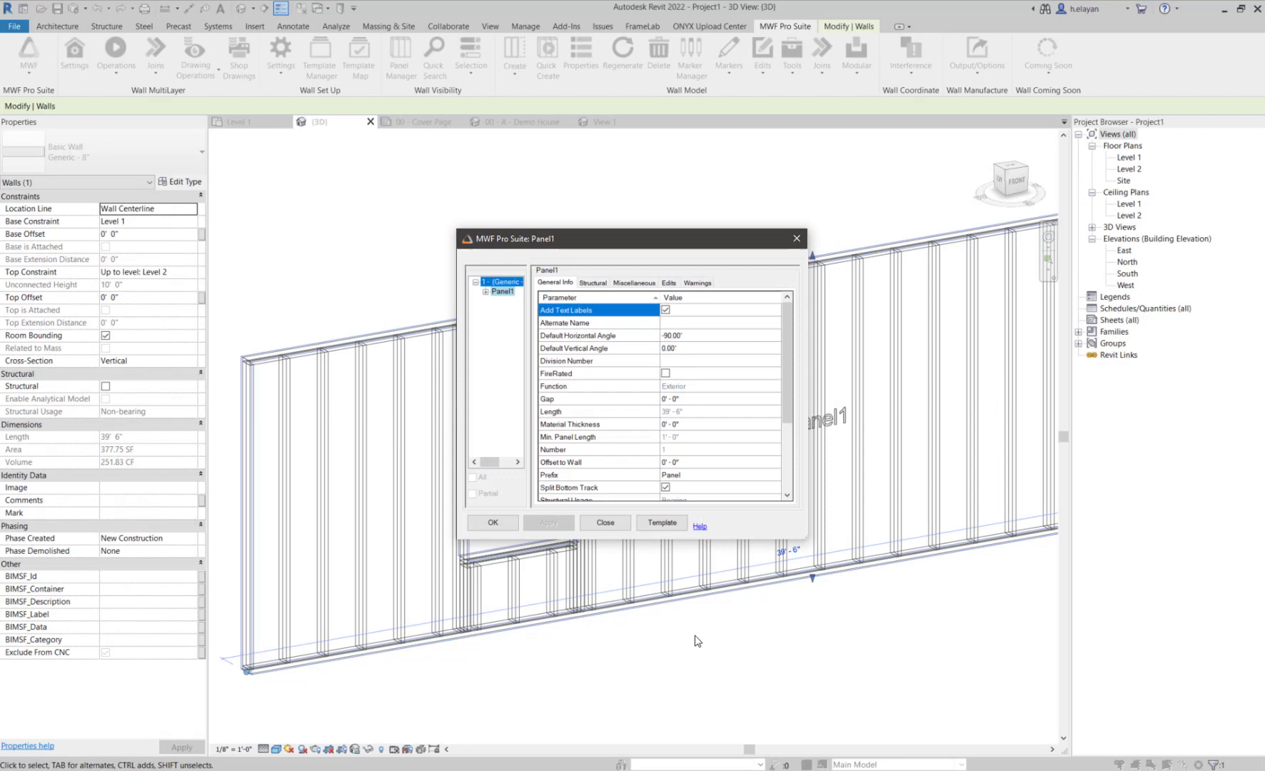
Close the new Panel1 properties dialog
click(603, 522)
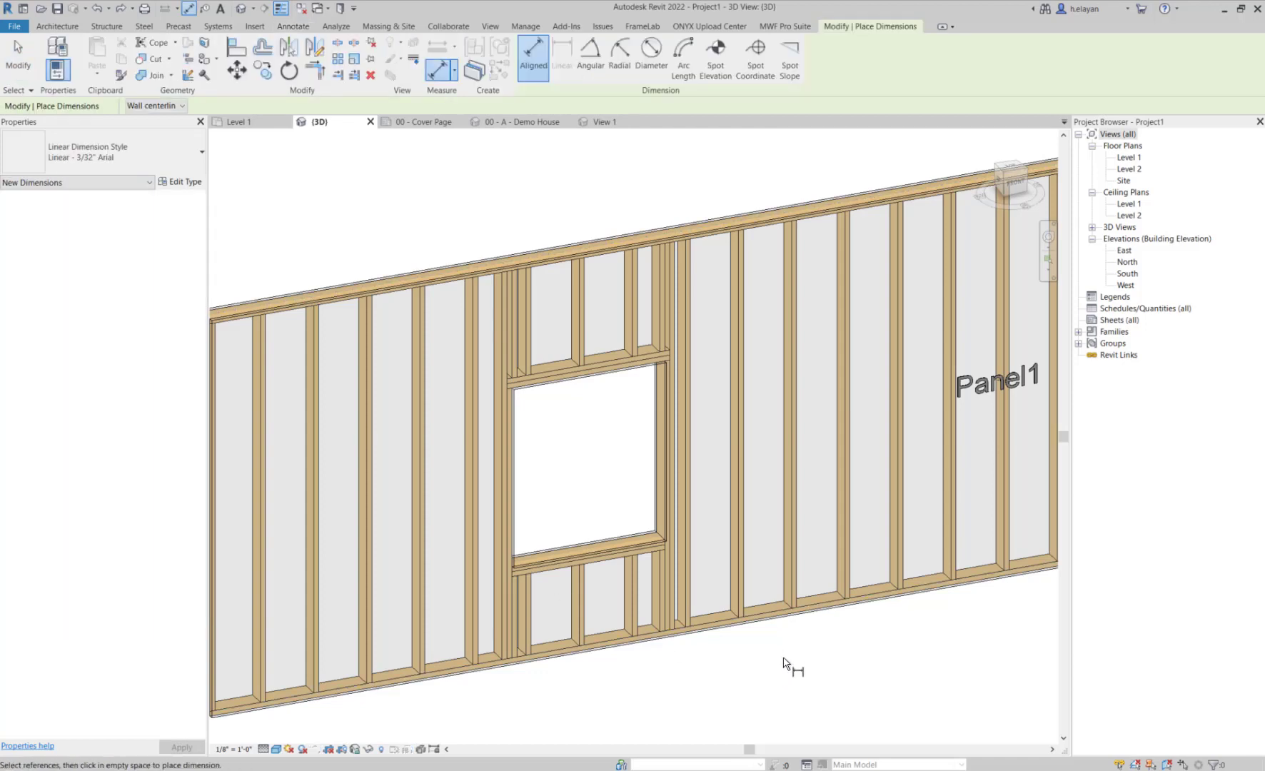
mouse_move(732, 598)
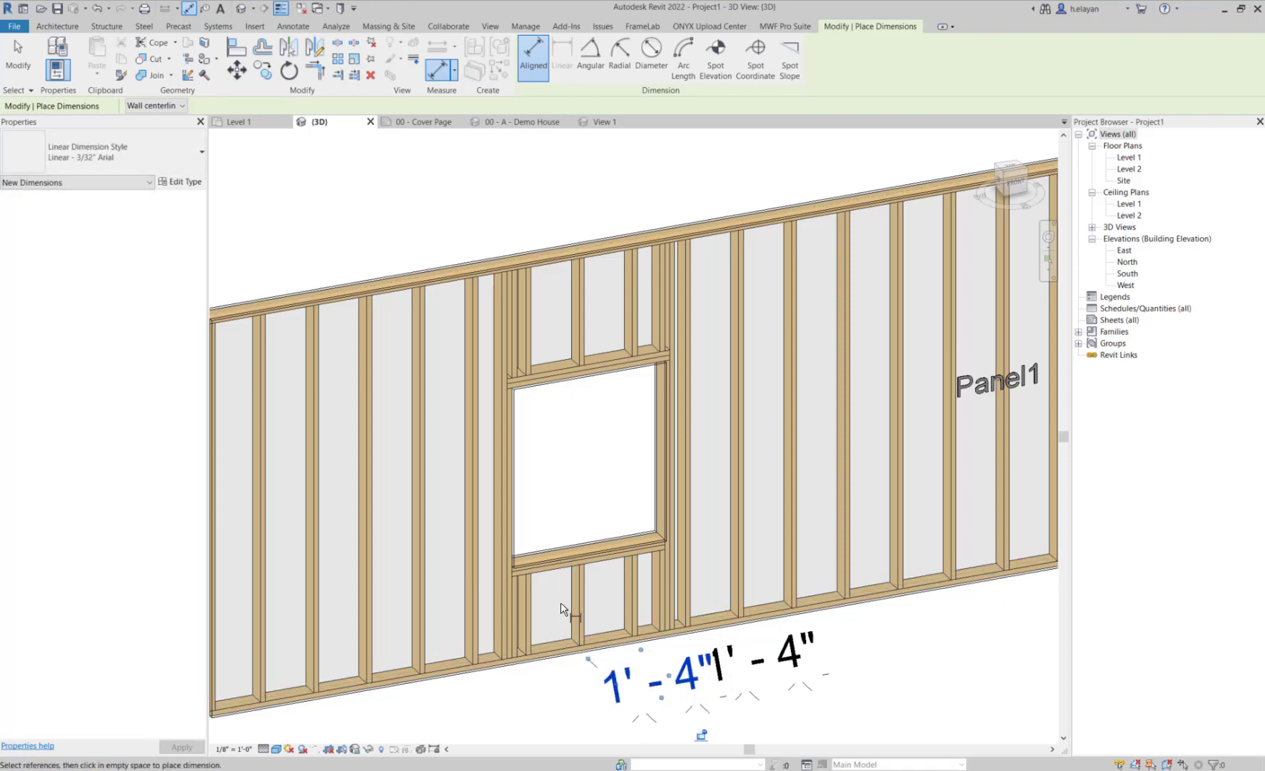
mouse_move(937, 496)
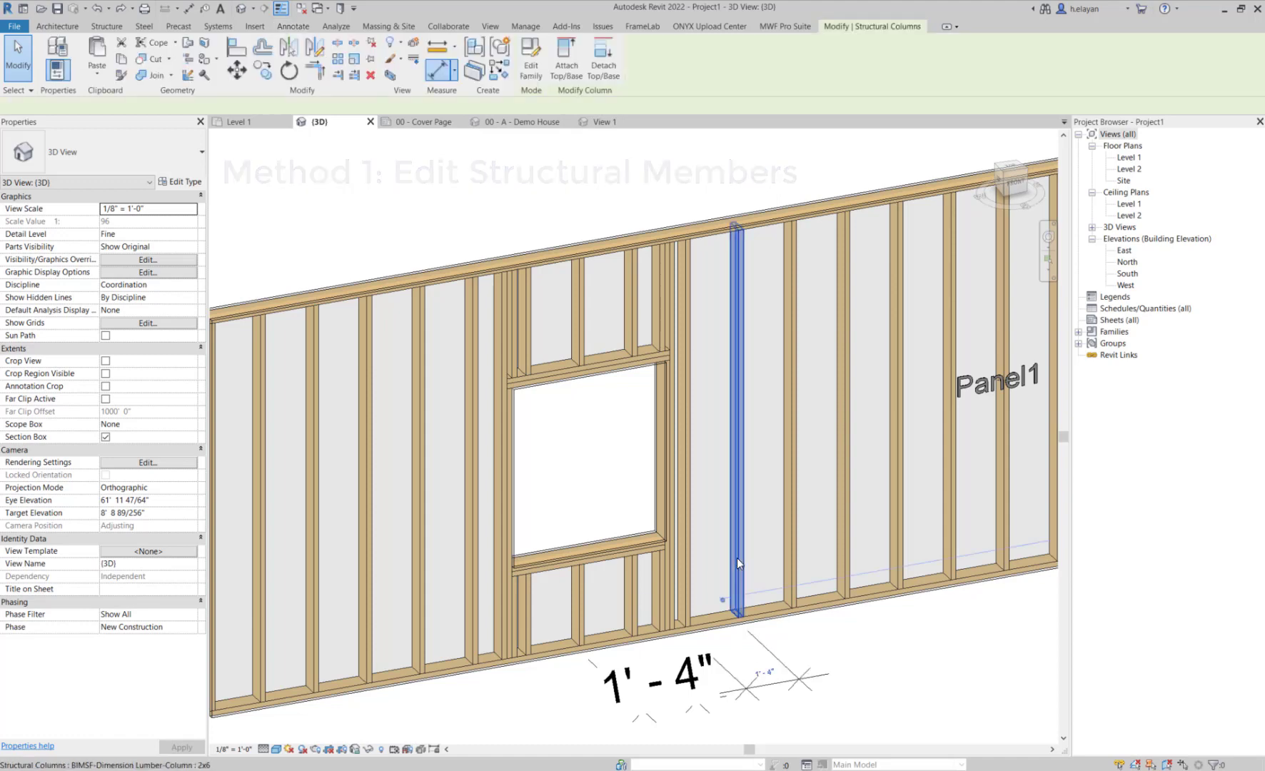
Open Panel1's MWF properties and edit Structural Members on the Miscellaneous tab
click(783, 26)
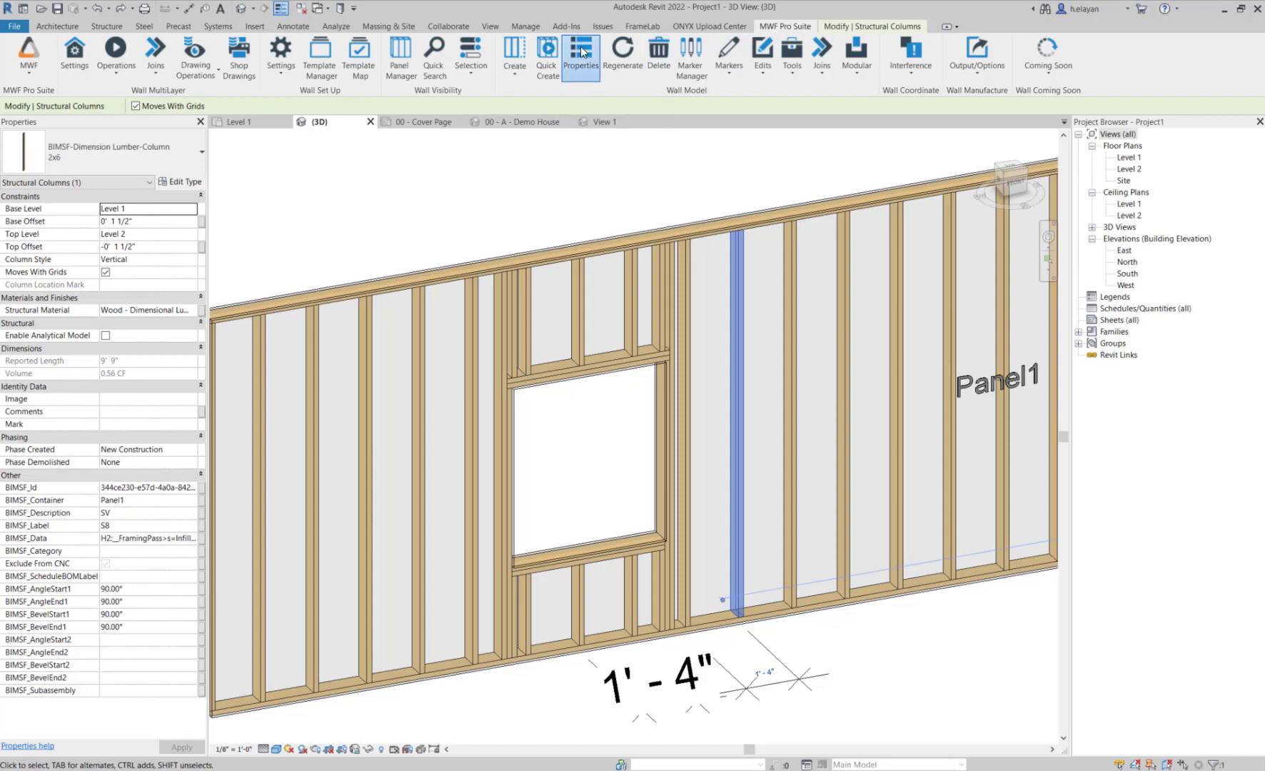
click(580, 54)
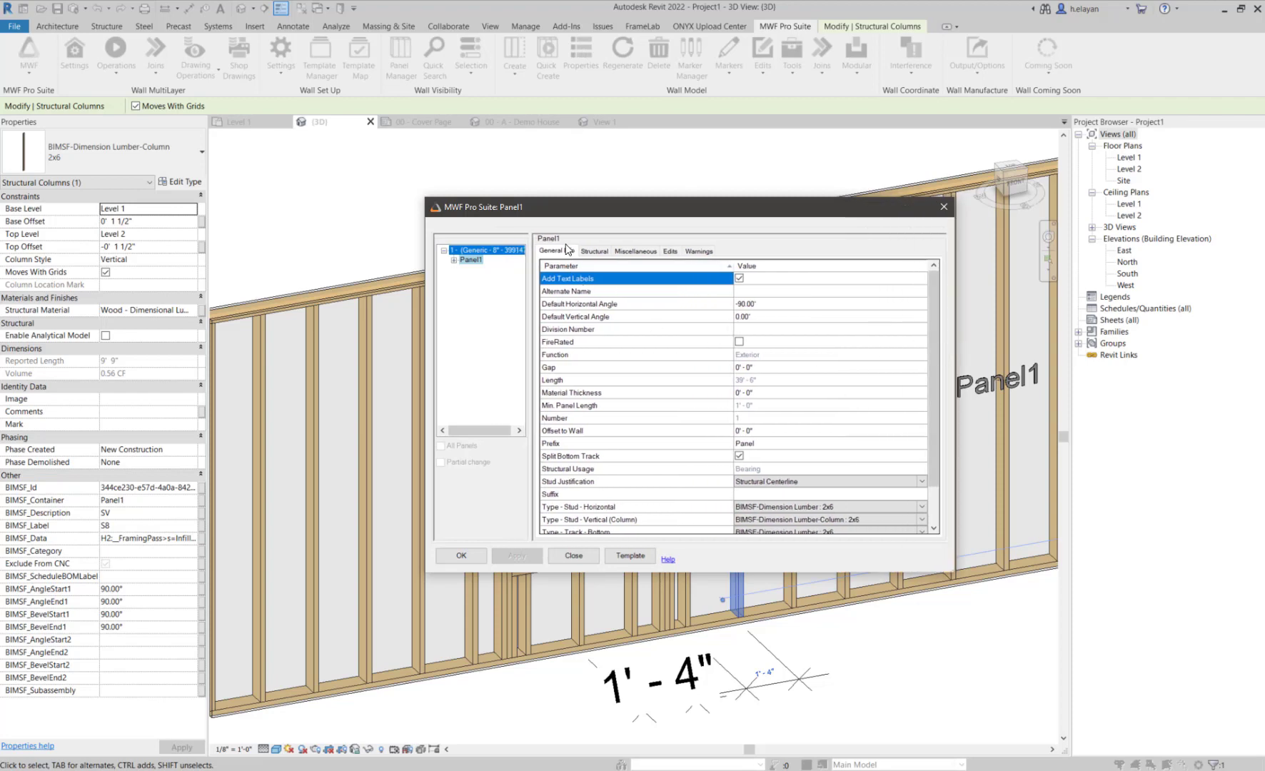
click(635, 251)
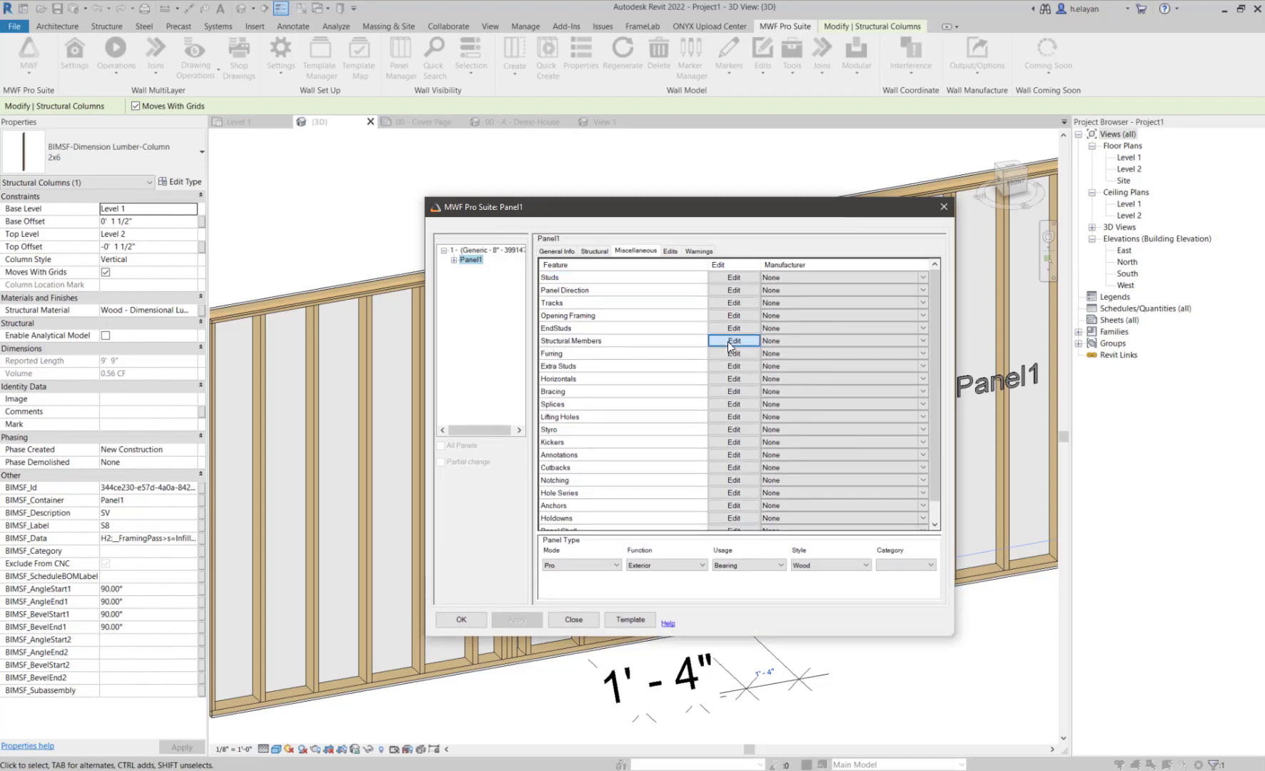
click(732, 341)
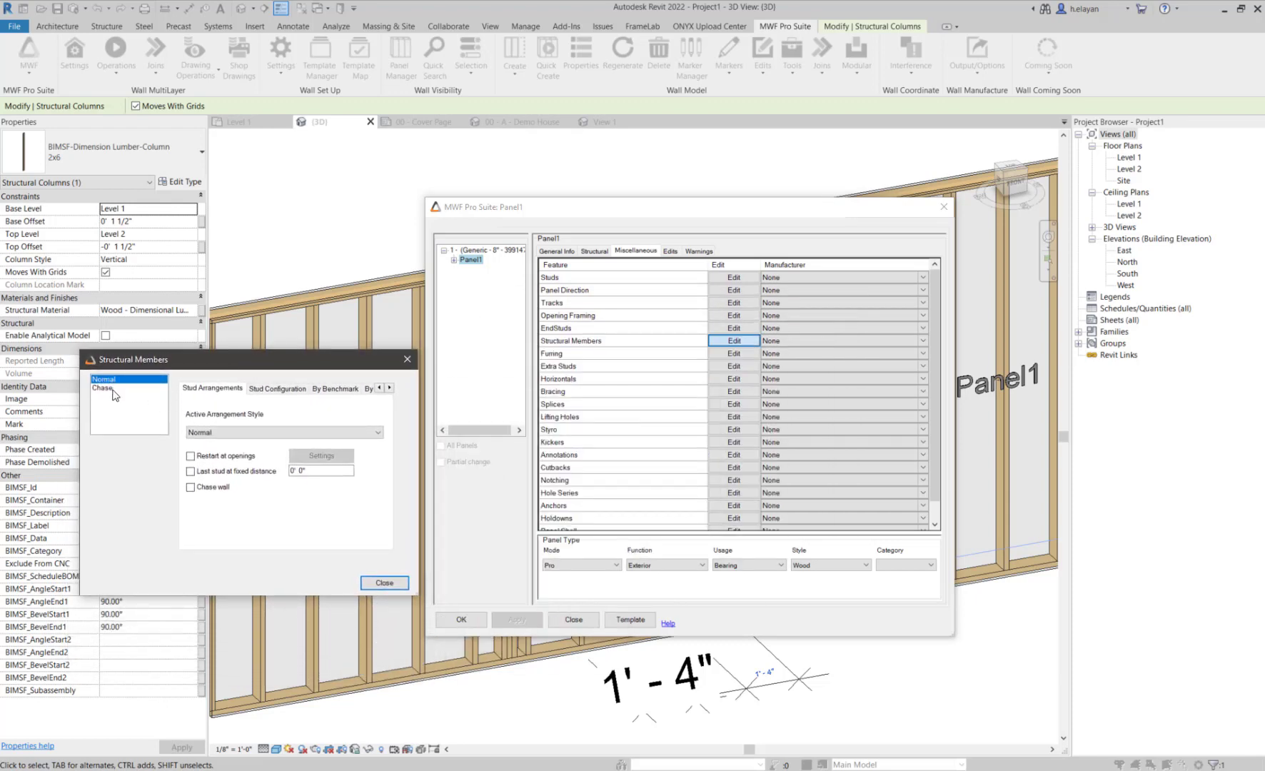
Keep Normal stud style; restart studs at openings from the last king with cripple spacing override
click(283, 434)
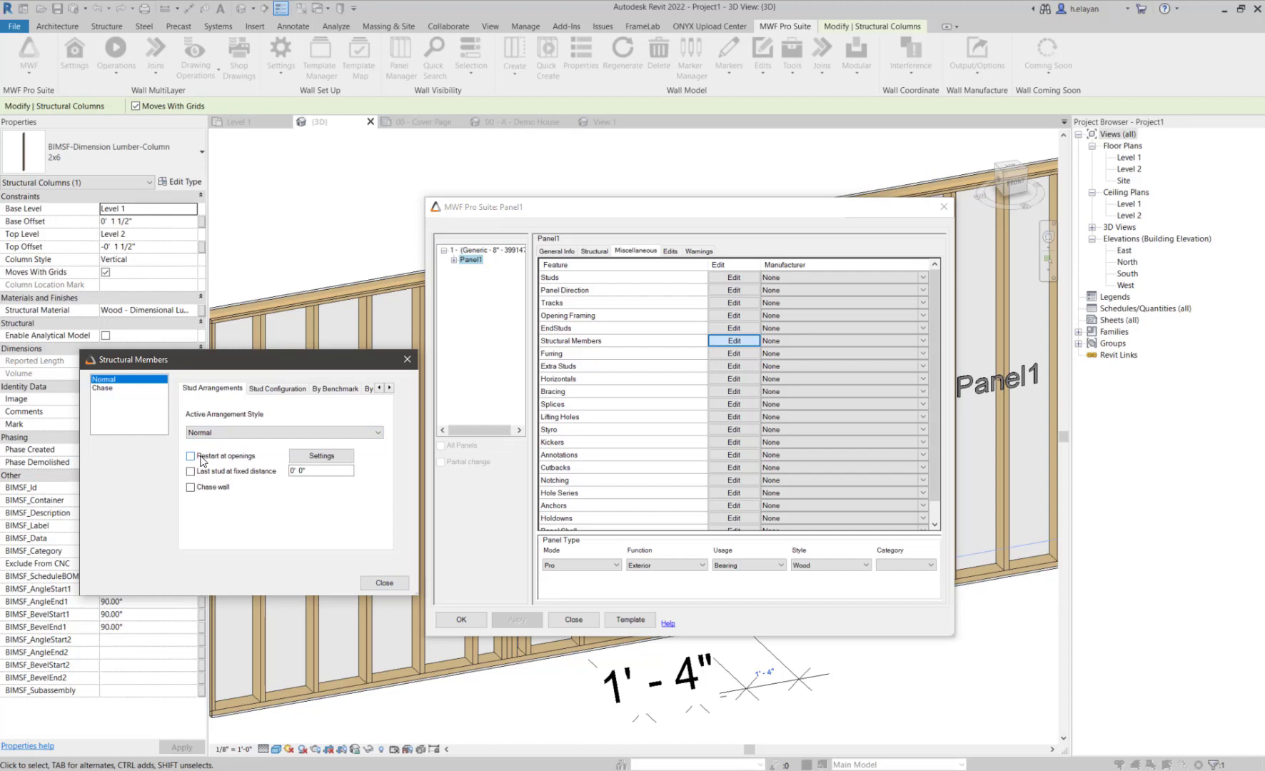
click(191, 456)
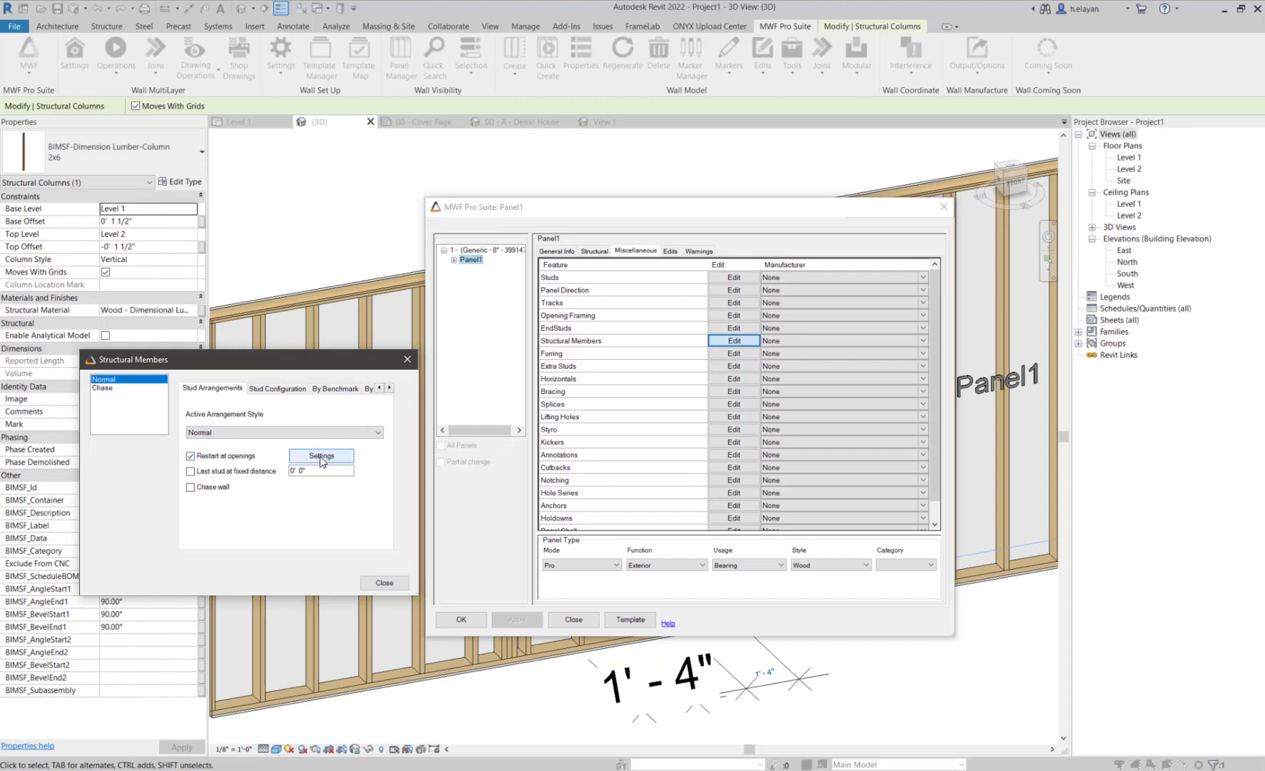
click(321, 456)
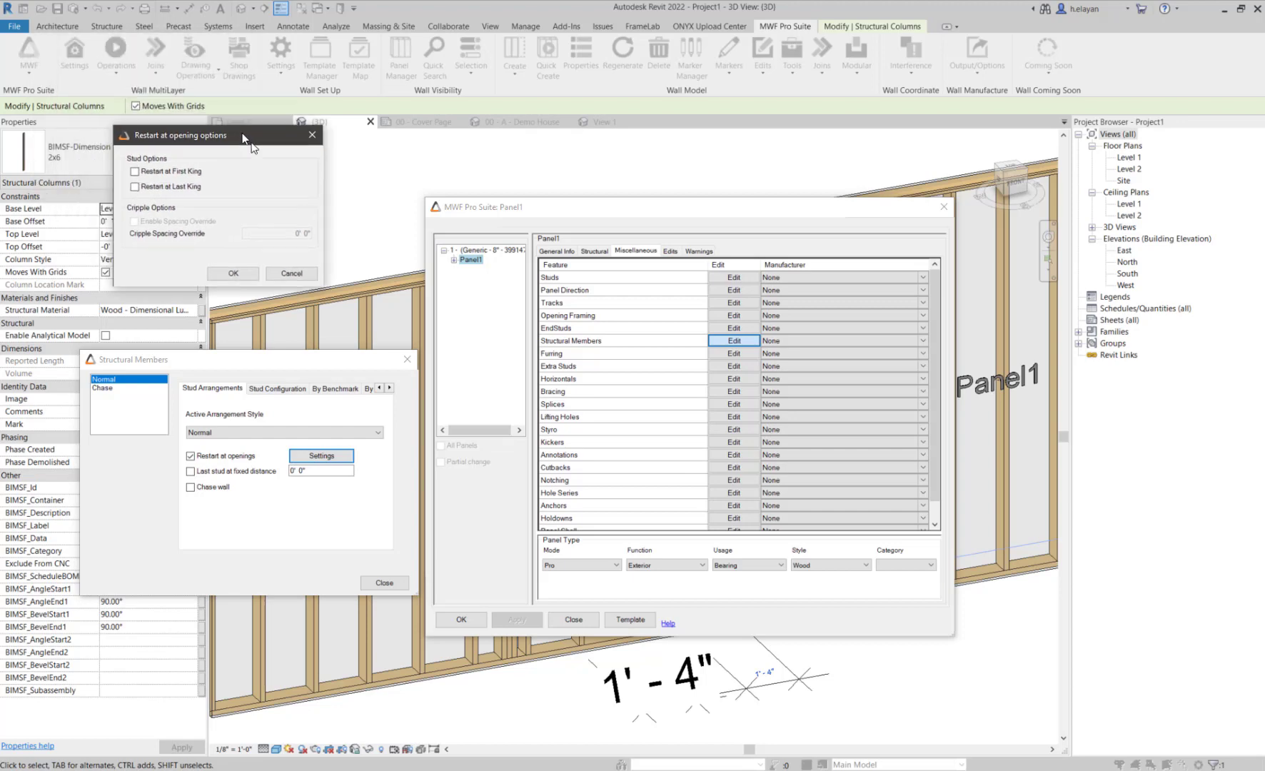
click(220, 237)
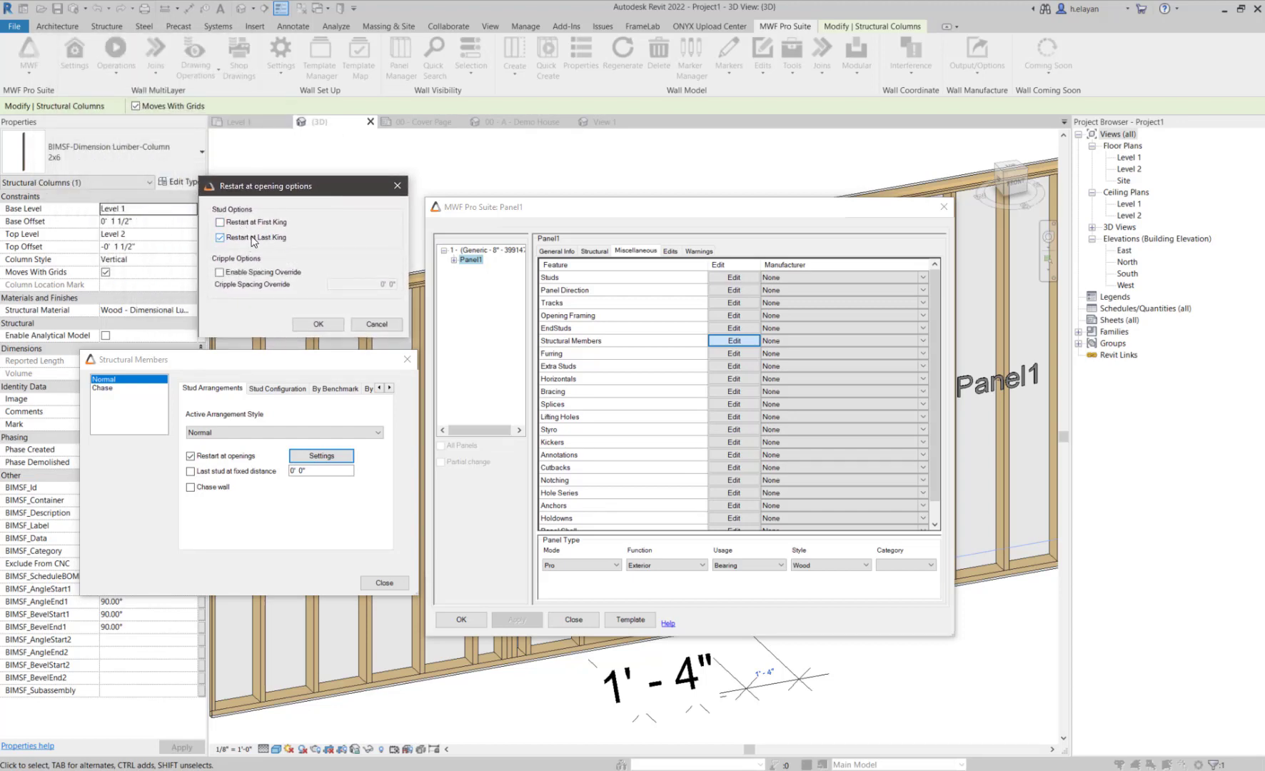
click(220, 272)
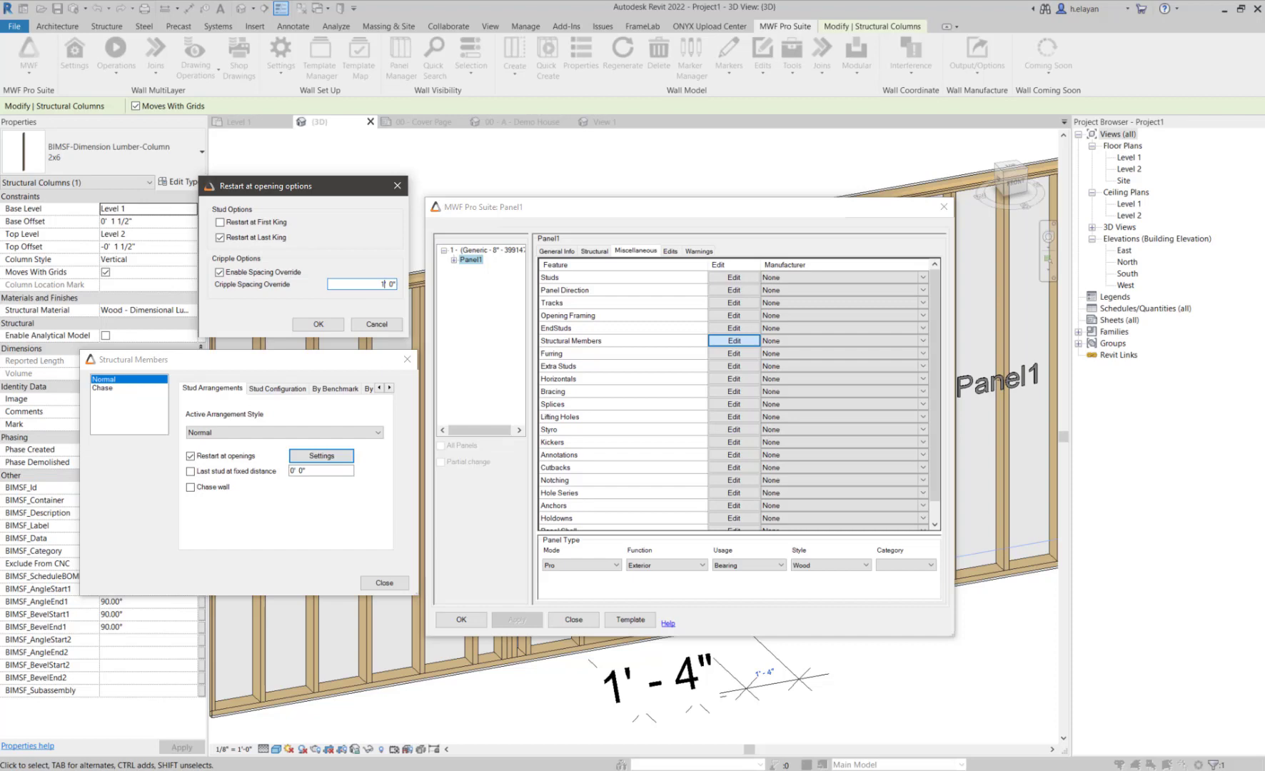
click(317, 323)
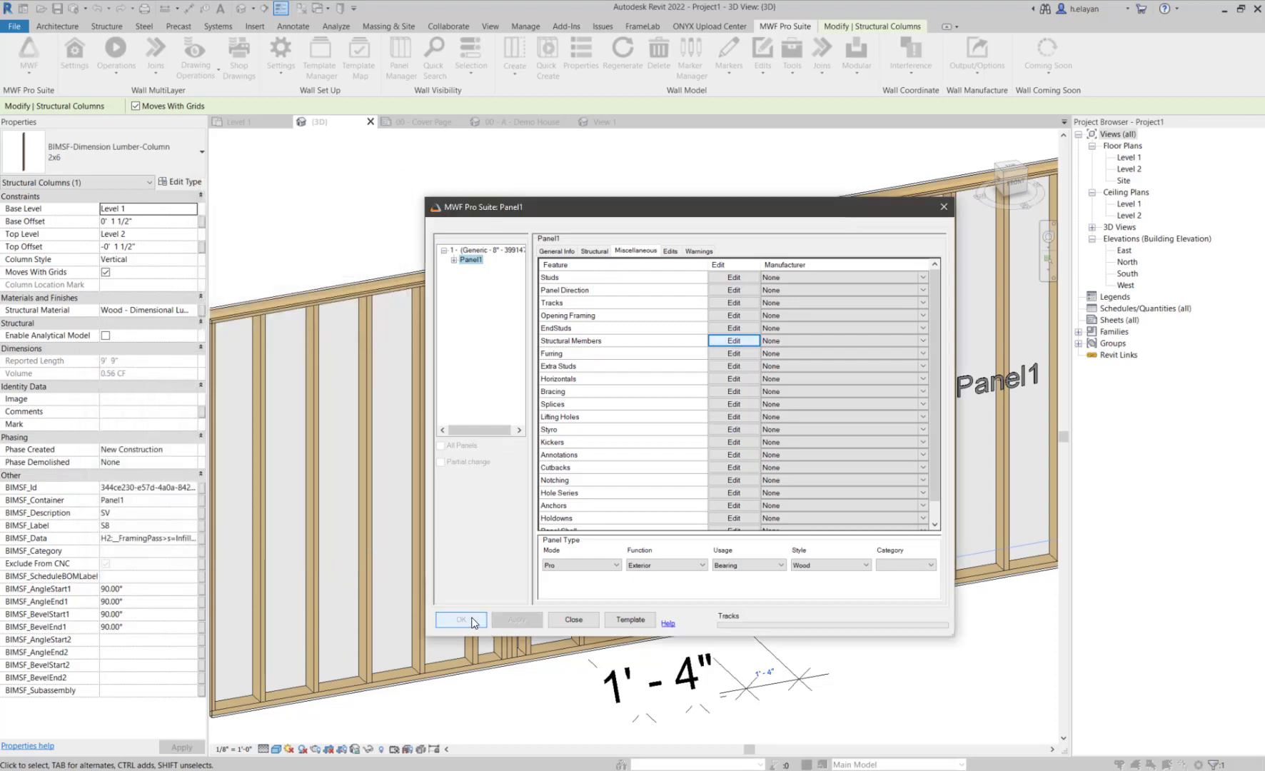
Regenerate Panel1's framing and dimension the cripple studs below the window
click(460, 620)
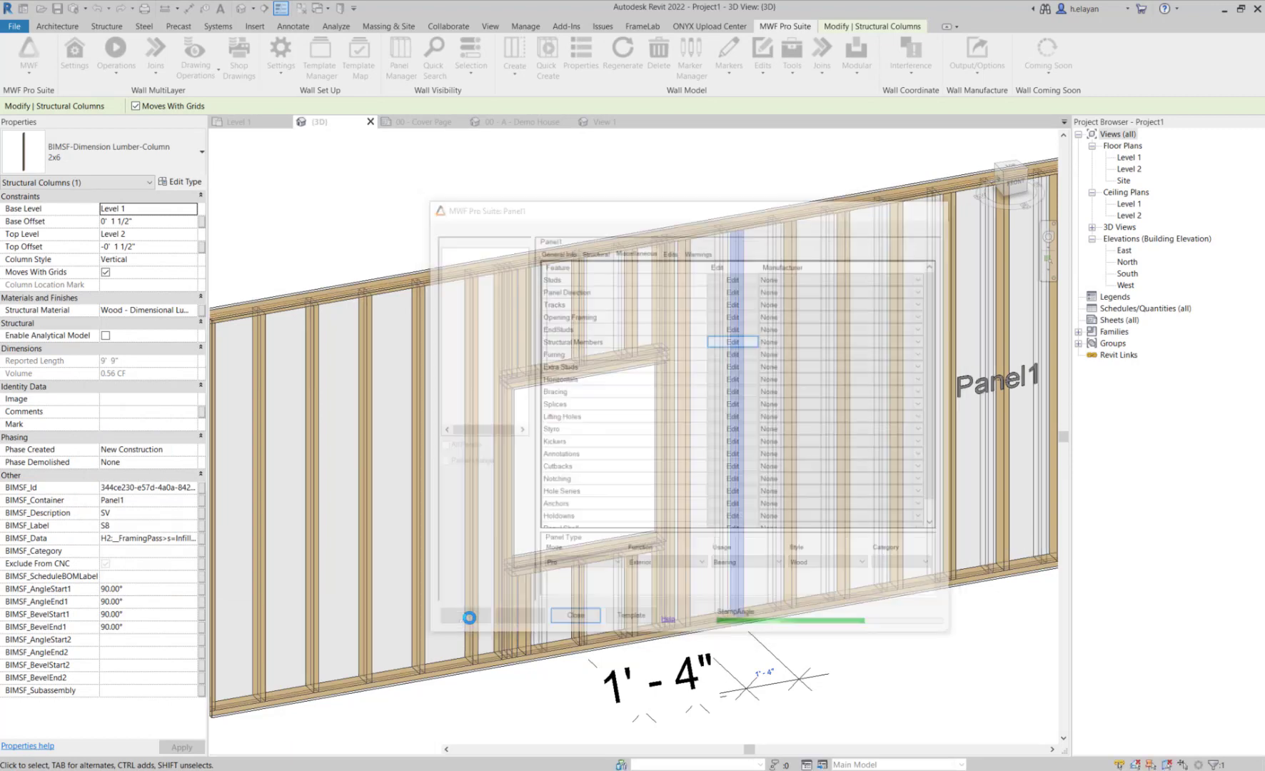
click(574, 614)
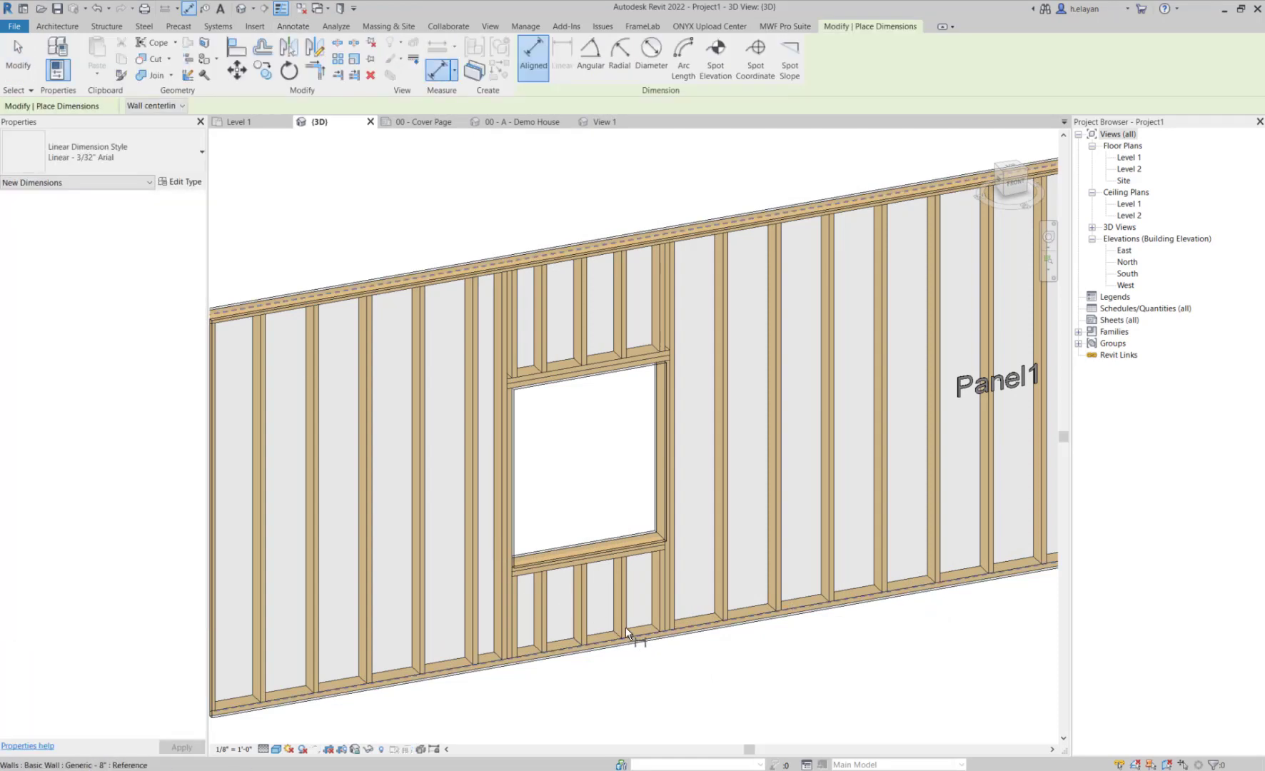
click(613, 633)
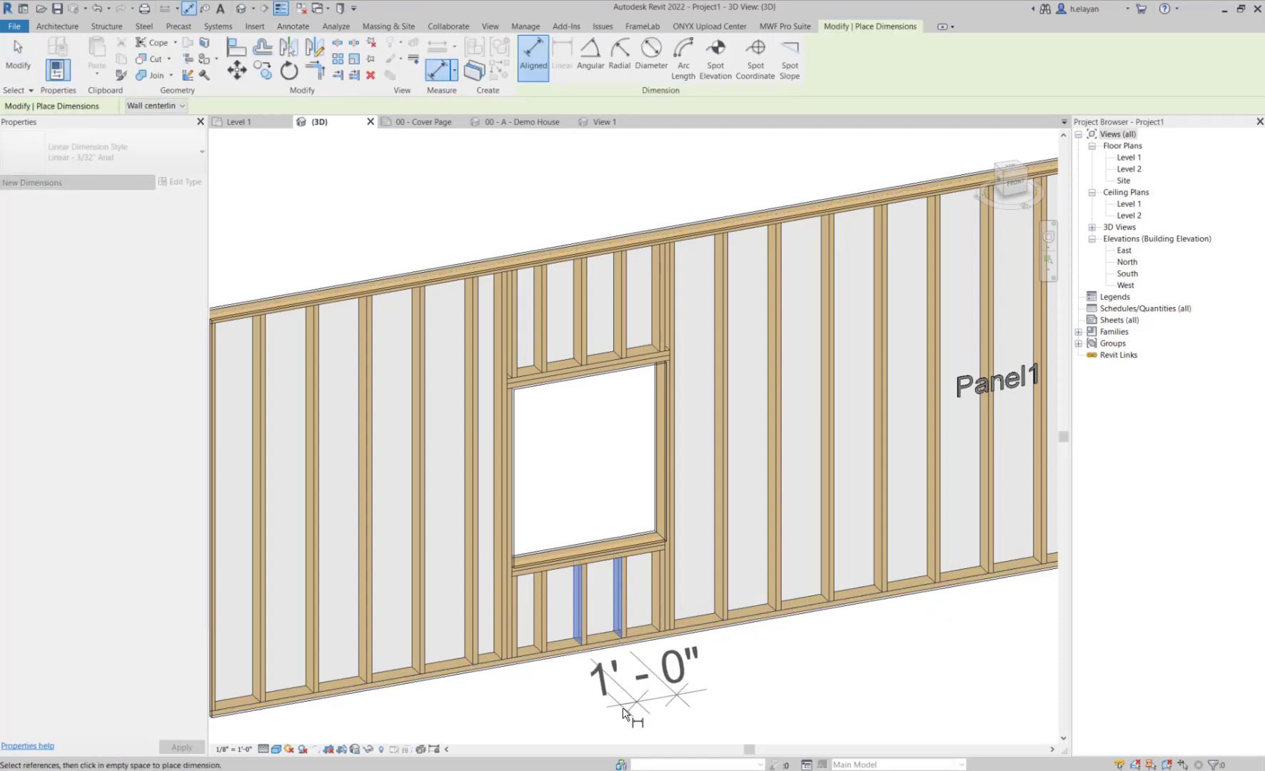
click(644, 673)
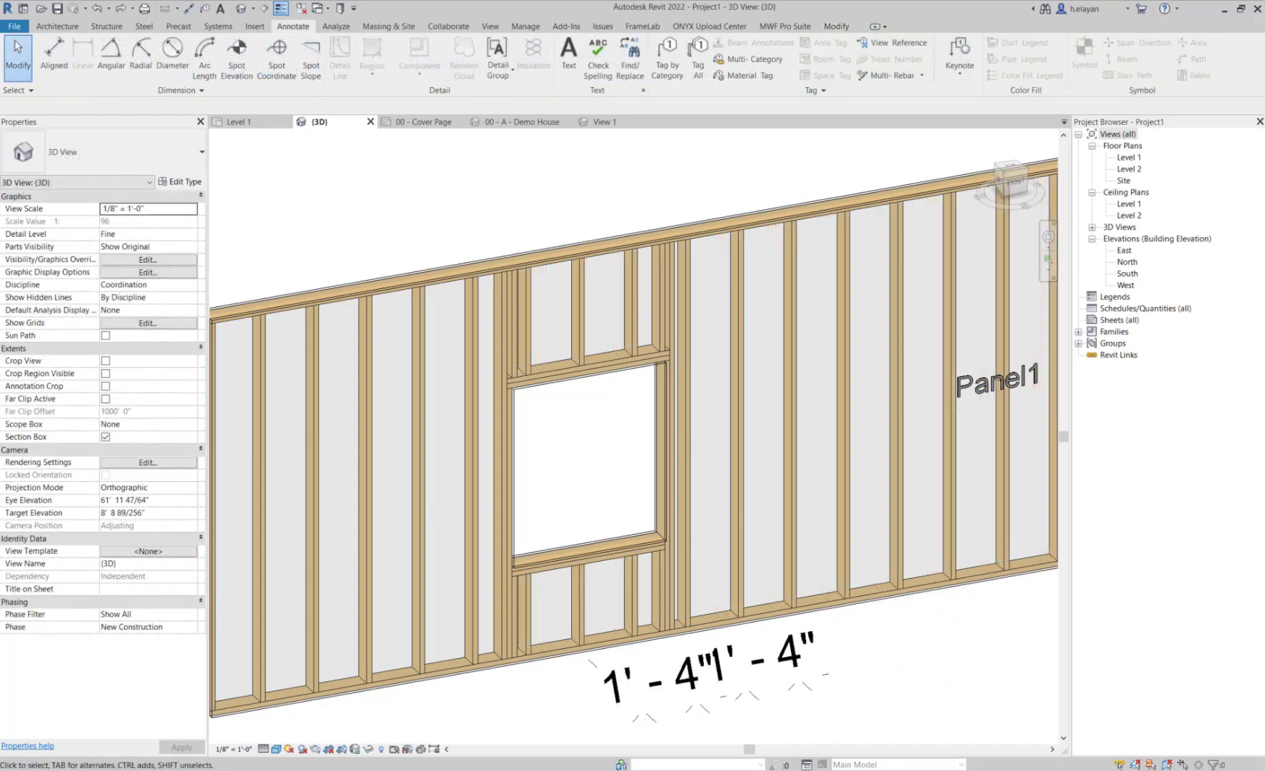
Browse the MWF Pro Suite Edits command list and close it without choosing
click(783, 26)
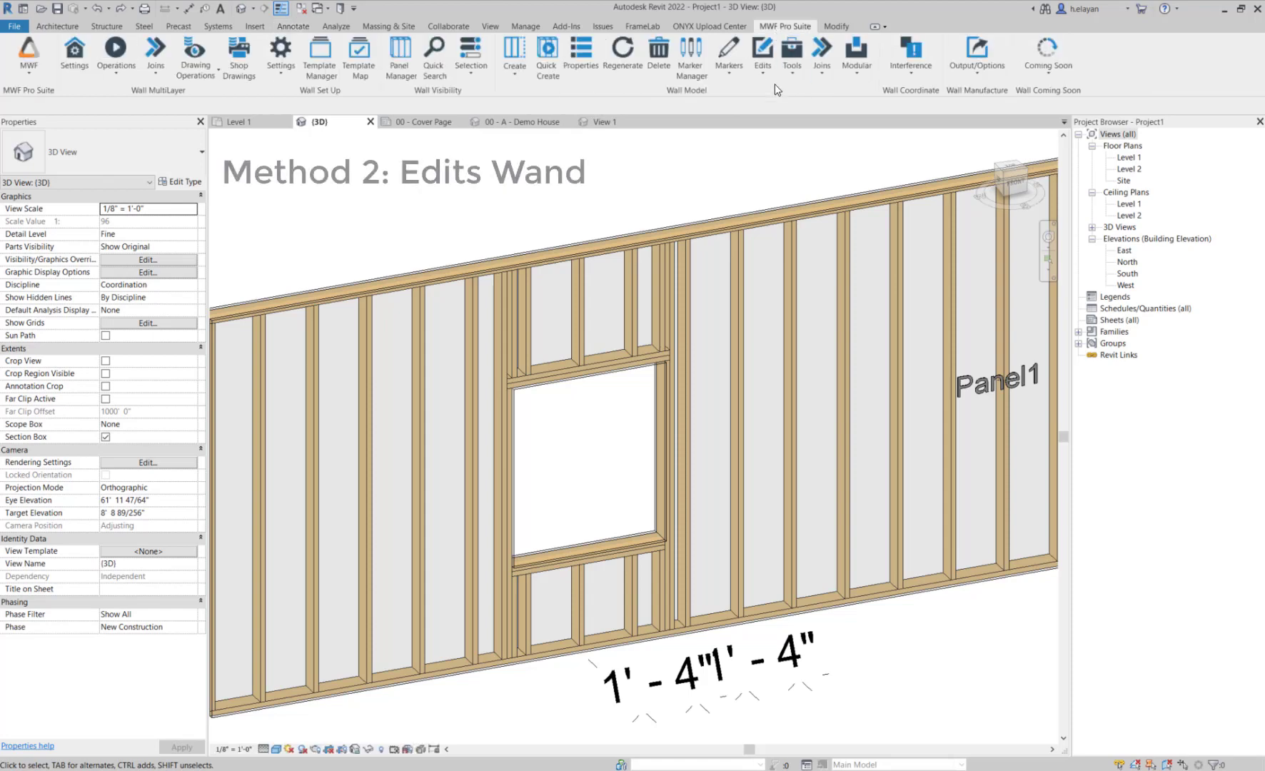
click(760, 55)
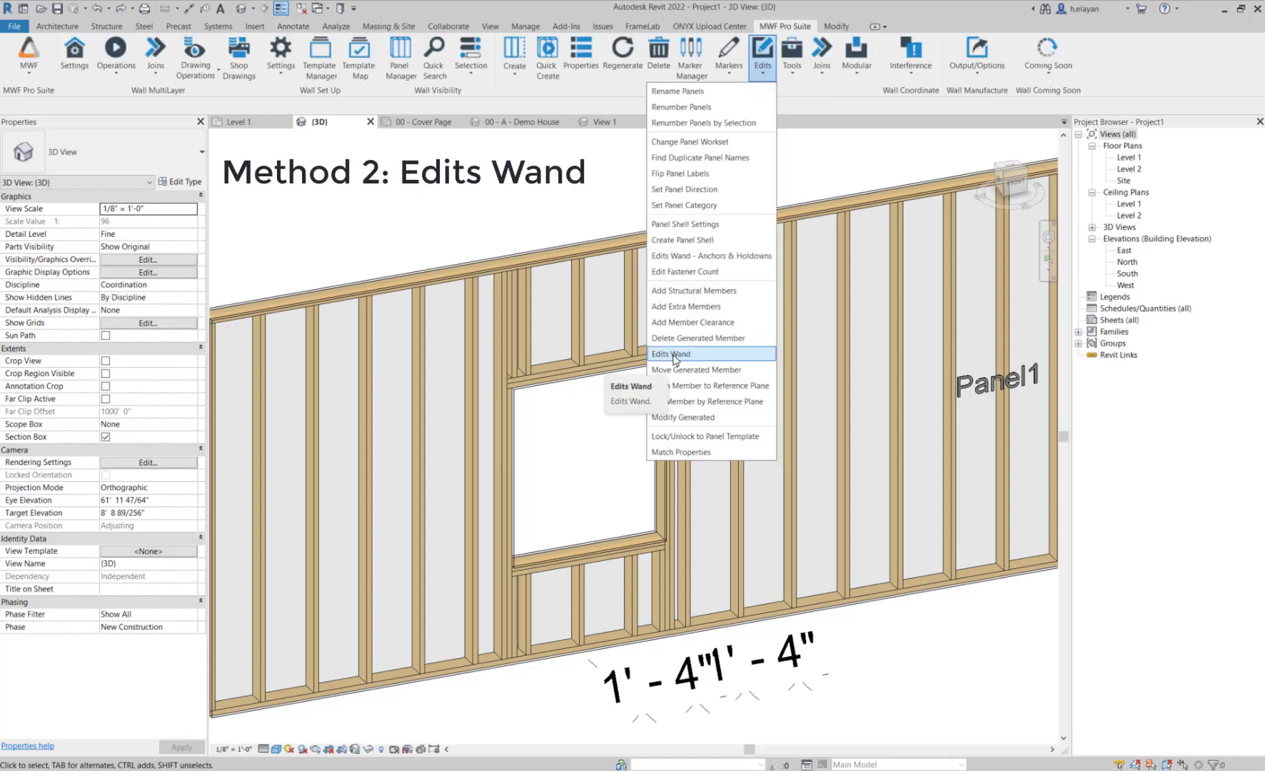
mouse_move(668, 369)
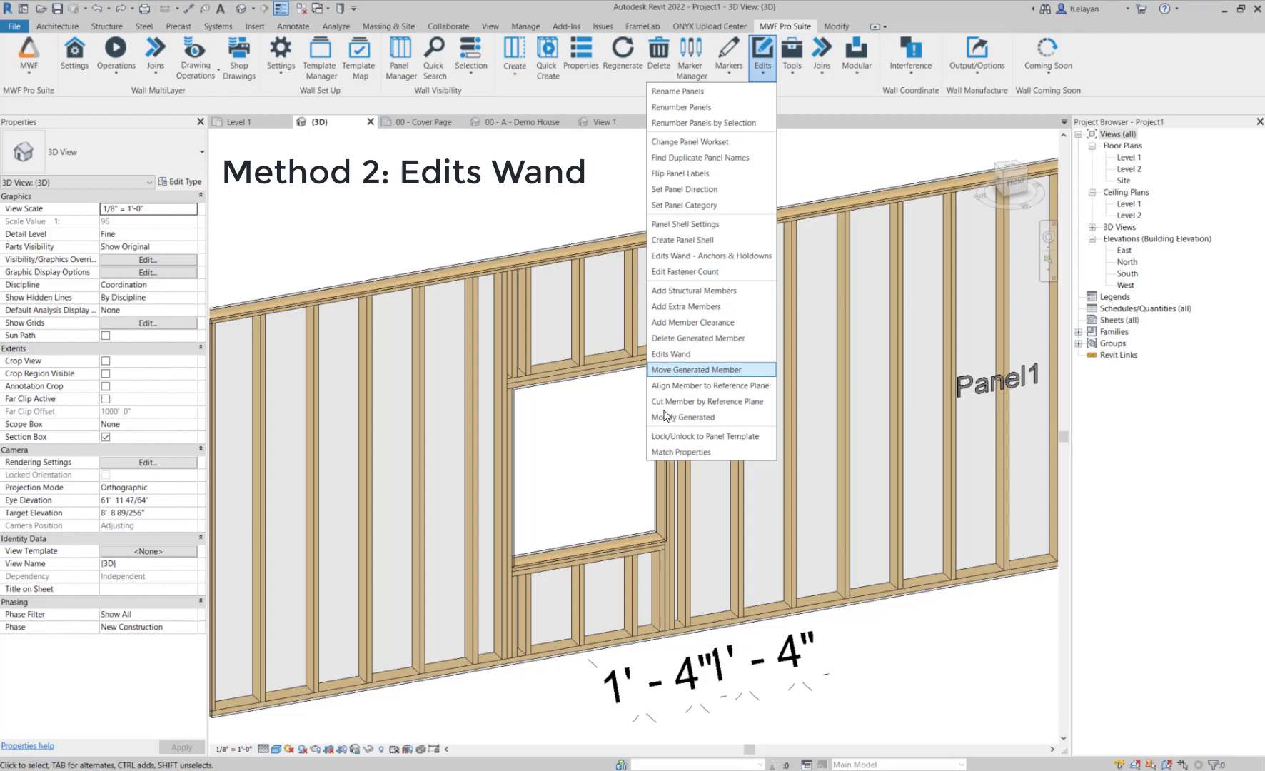
mouse_move(942, 666)
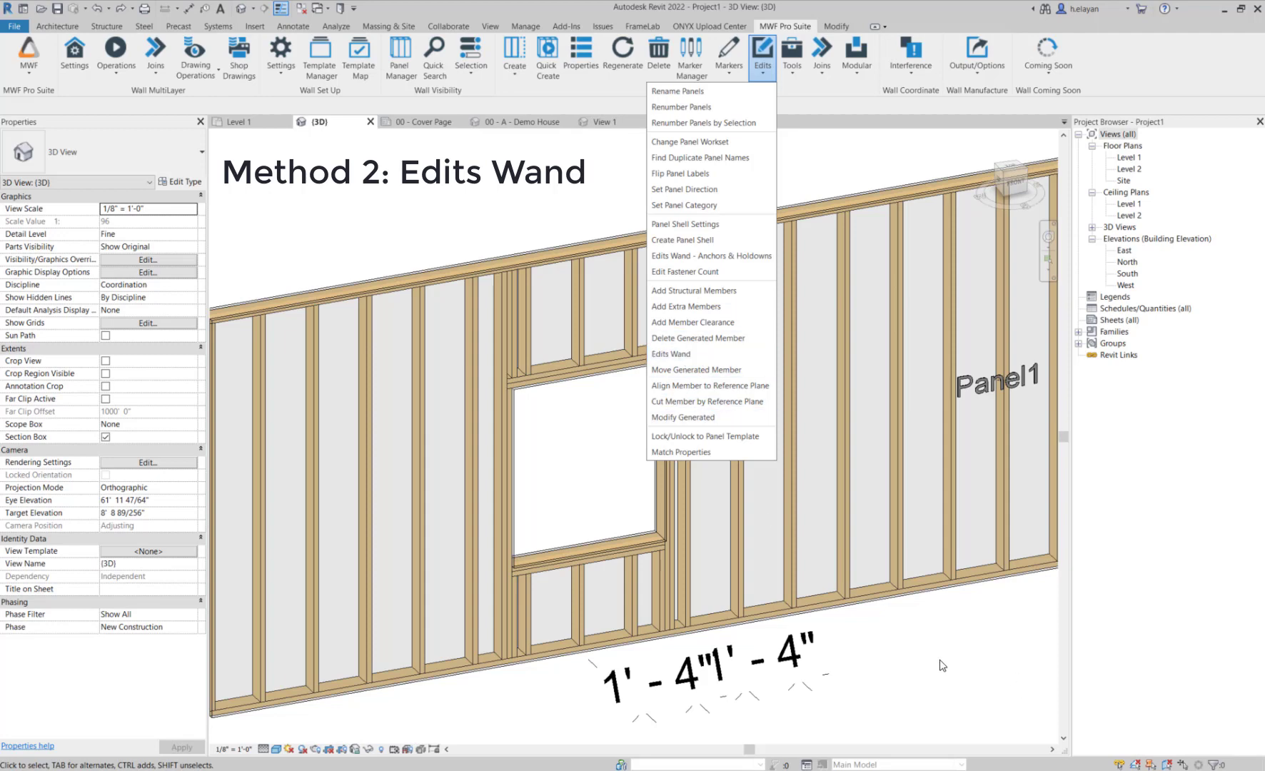
click(760, 57)
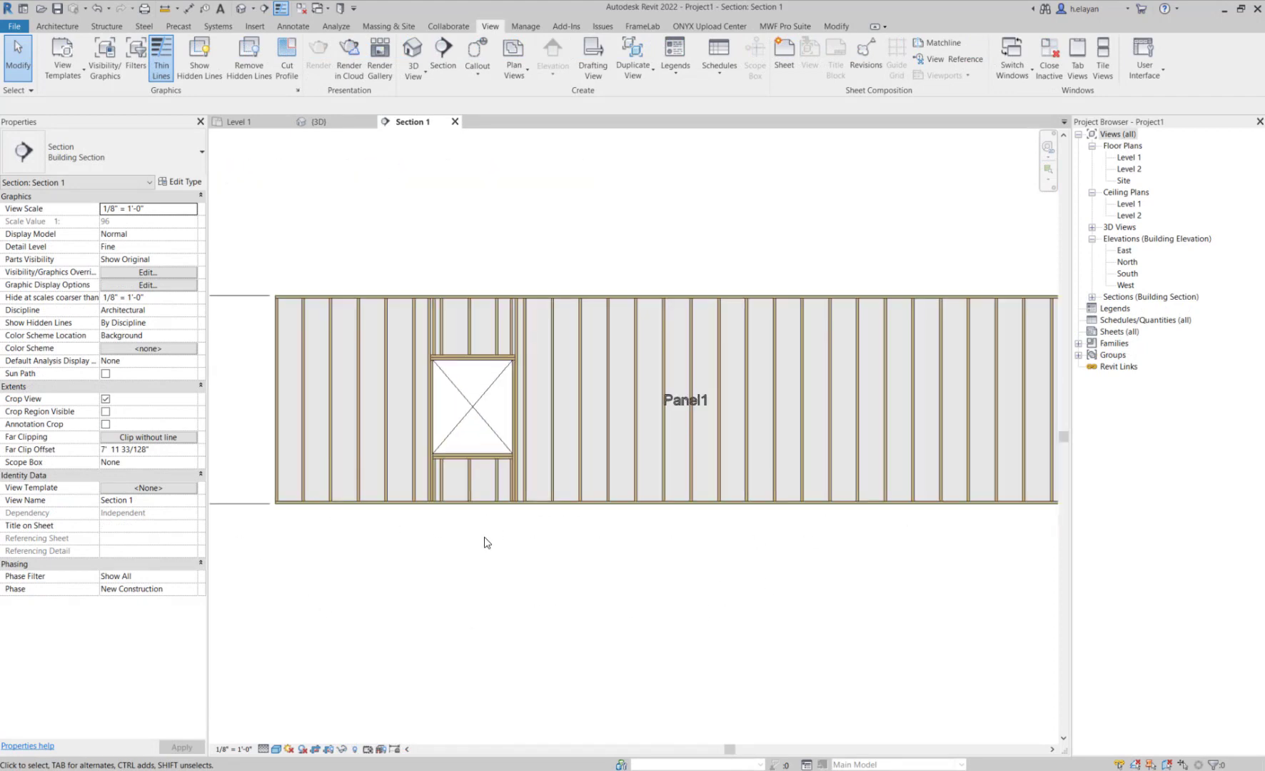
Switch to Annotate in Section 1 and start the Aligned dimension tool
click(292, 25)
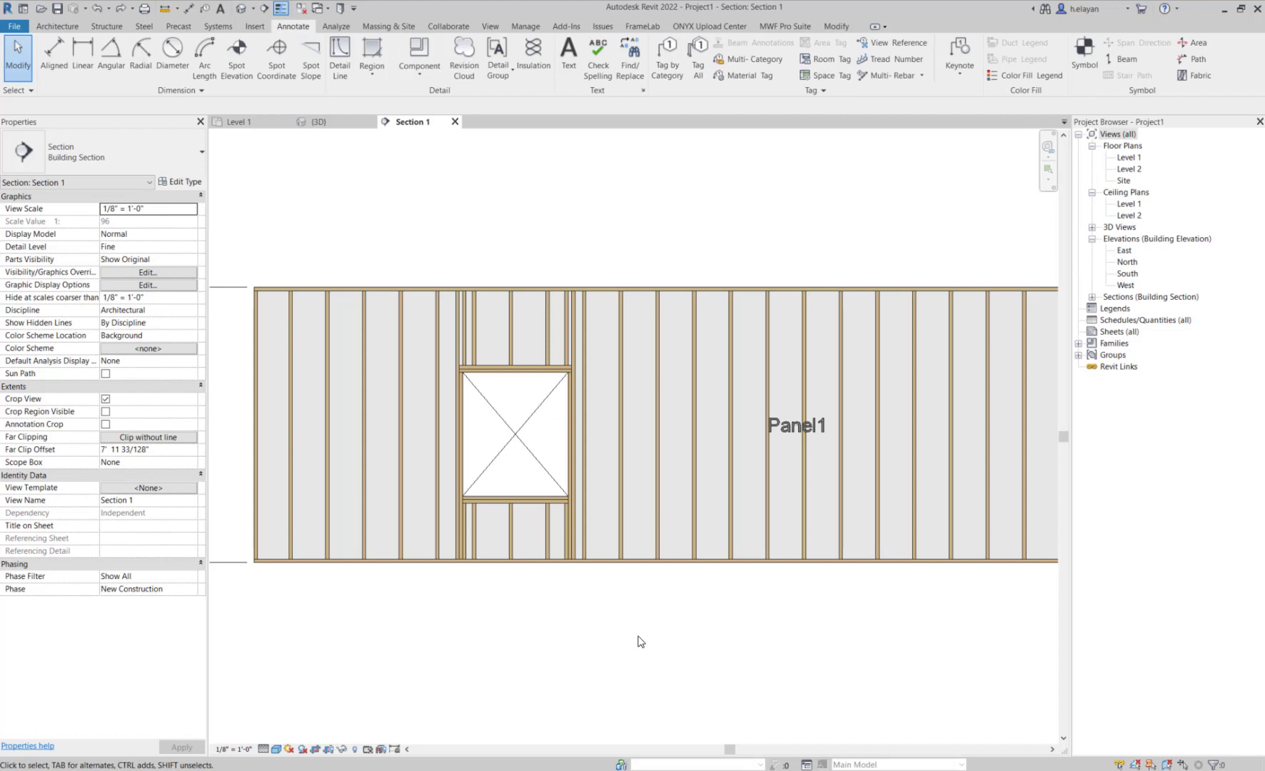
mouse_move(478, 346)
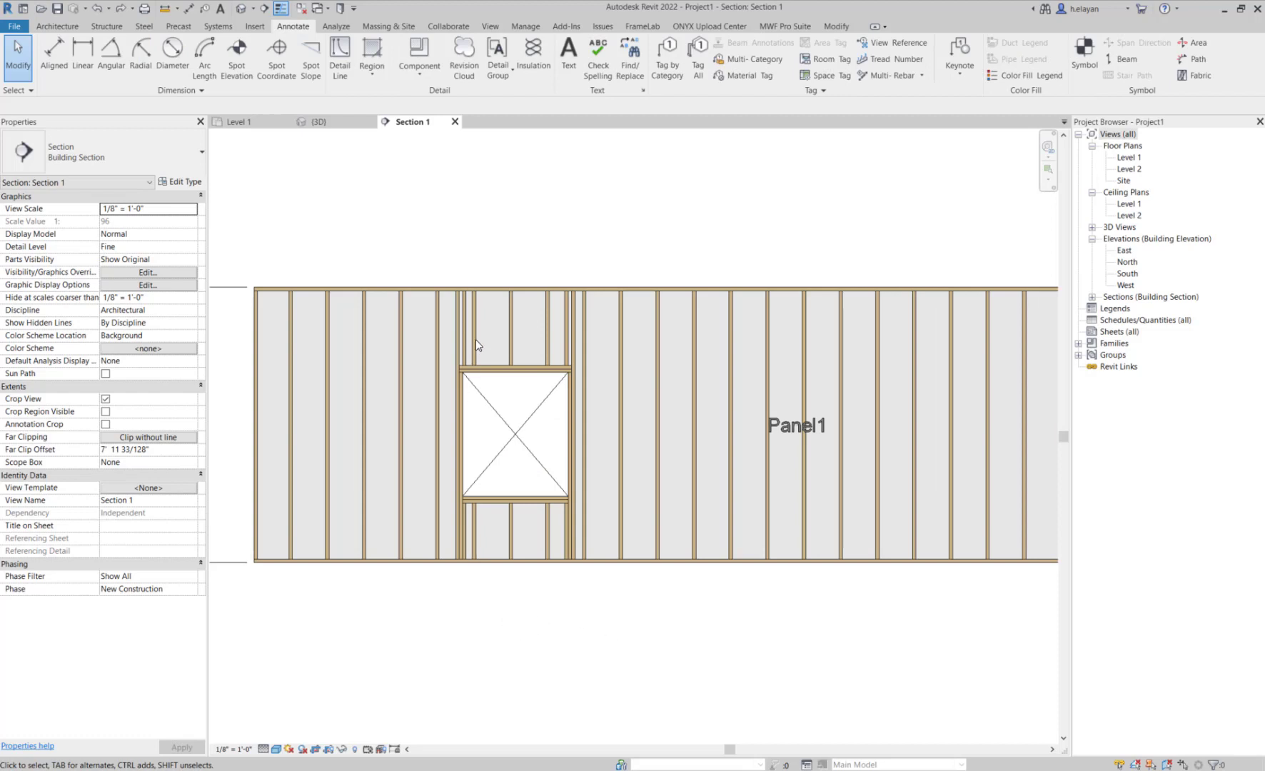
mouse_move(474, 322)
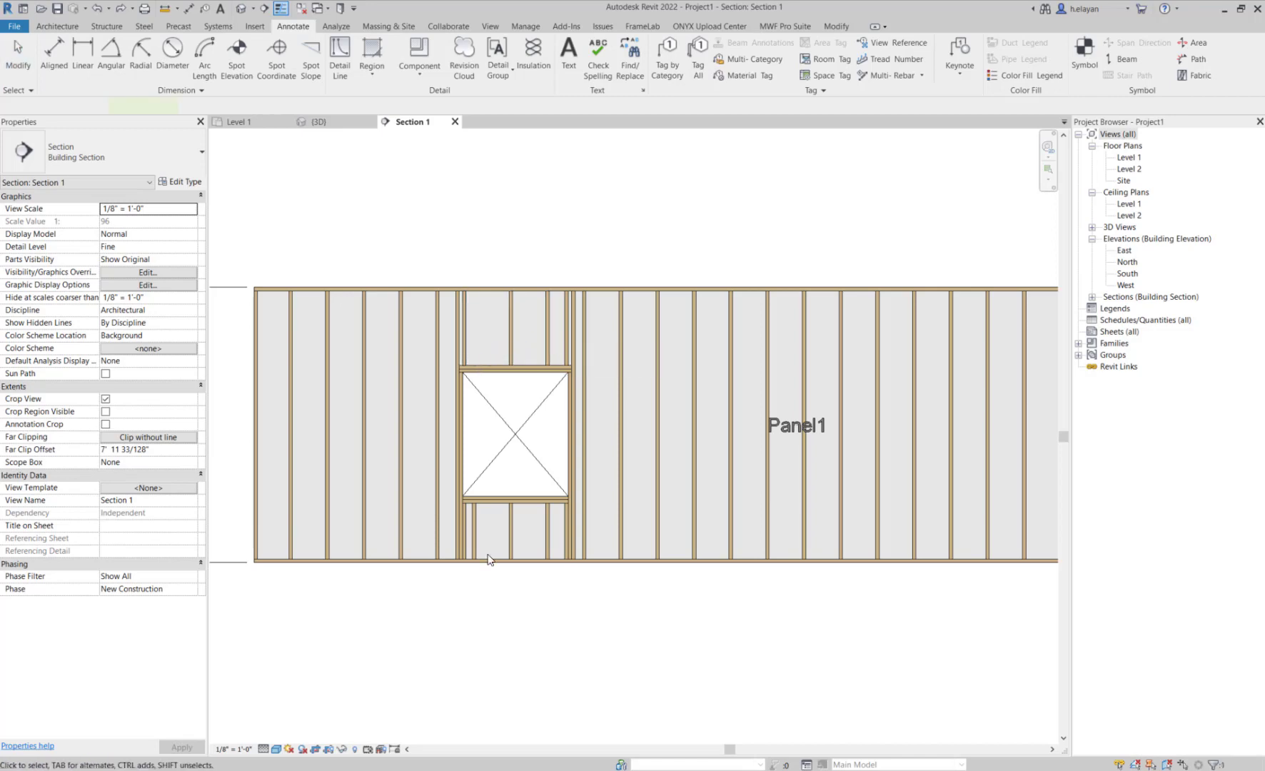
click(547, 338)
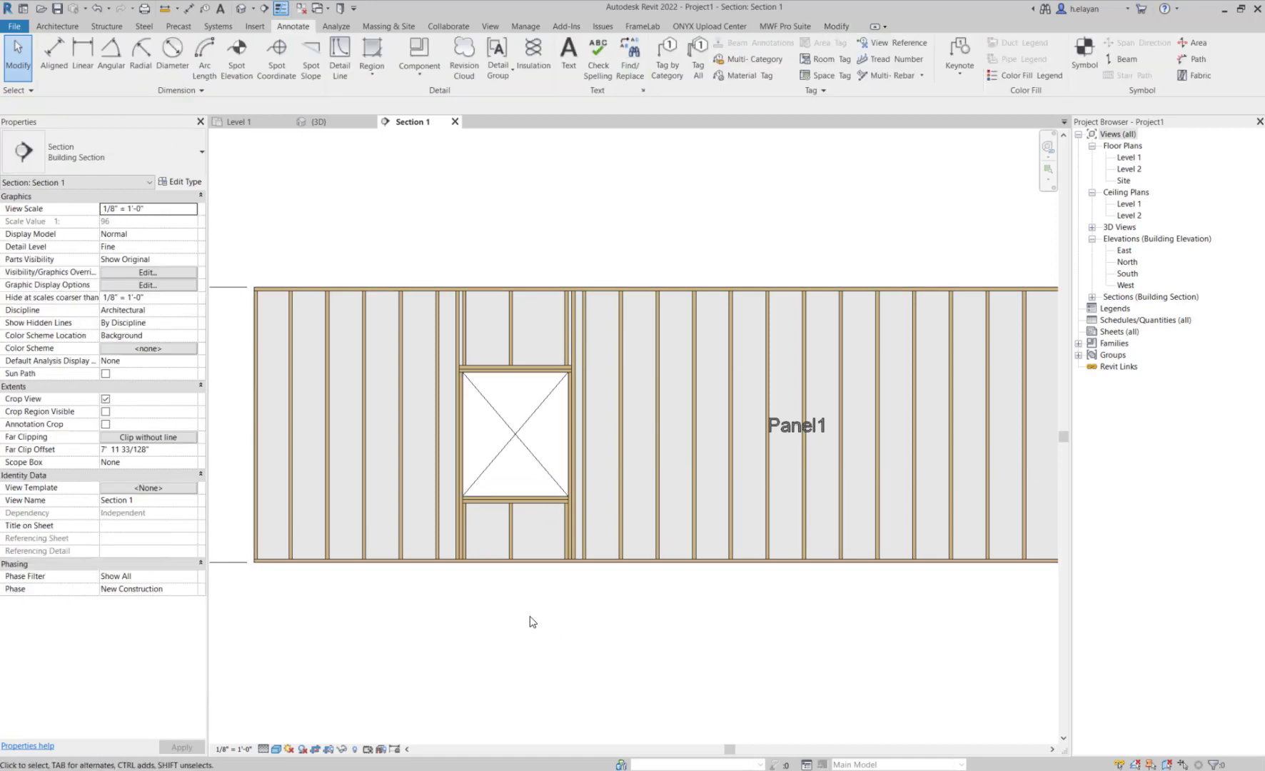
click(509, 323)
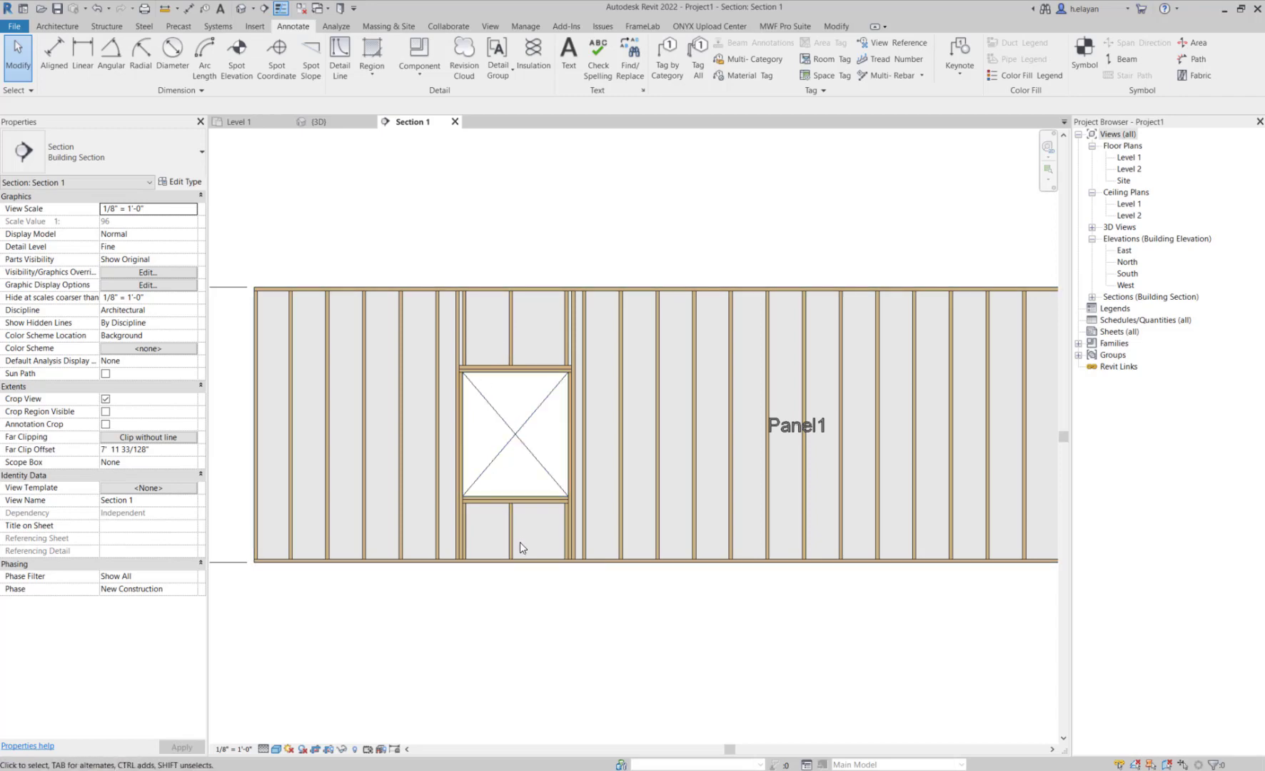
click(53, 56)
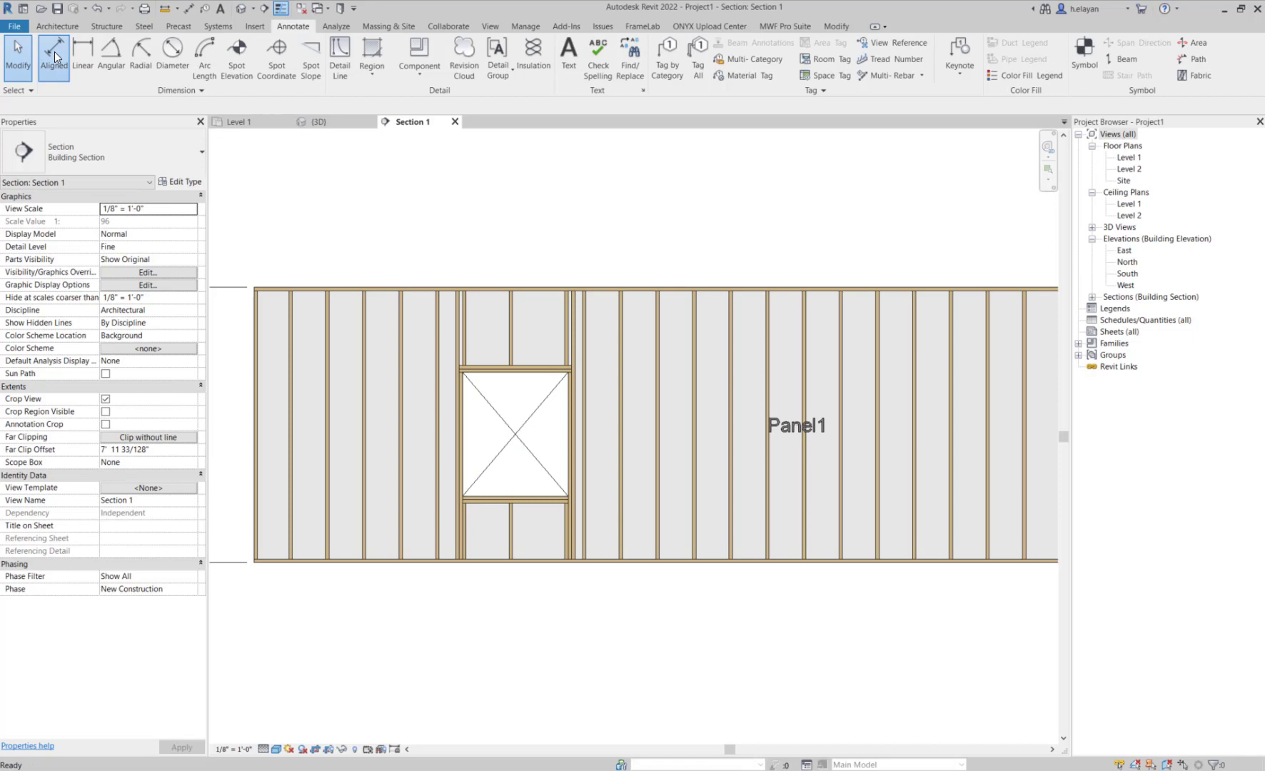
Place an aligned dimension across the cripple studs above the window
click(53, 52)
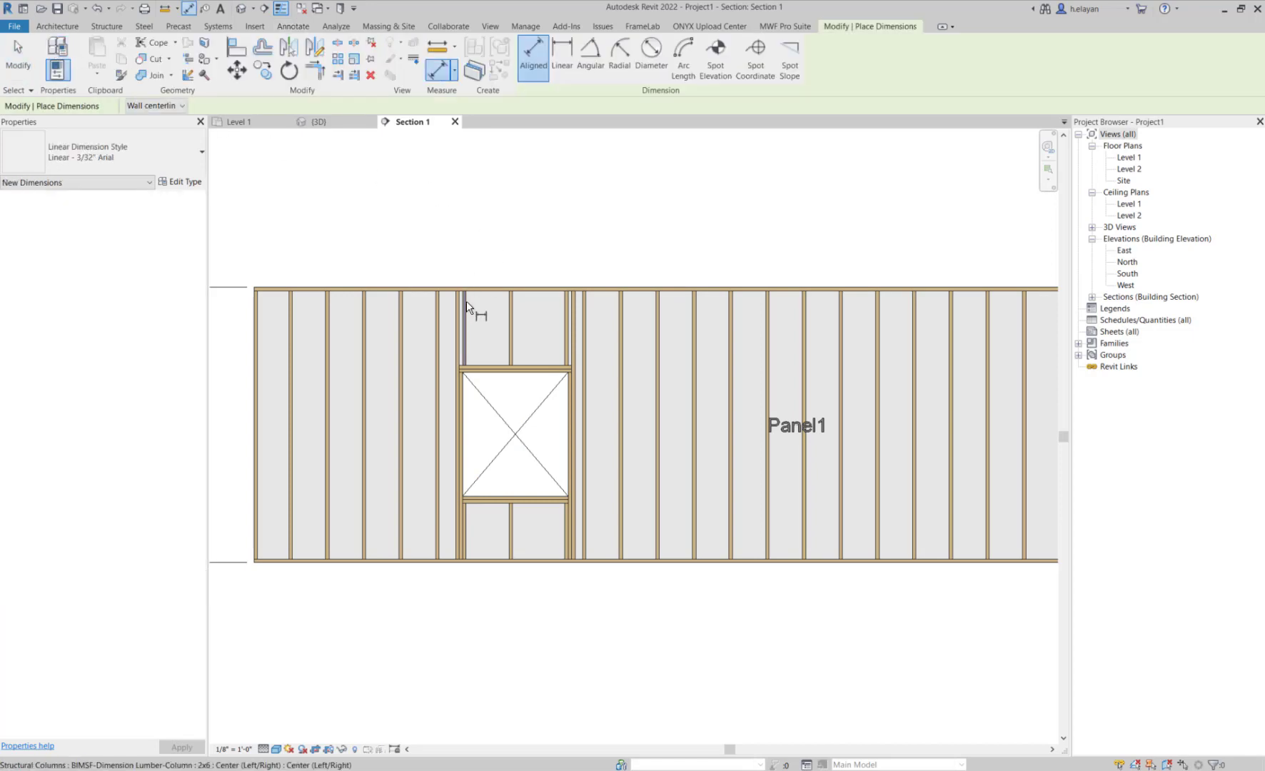
click(564, 306)
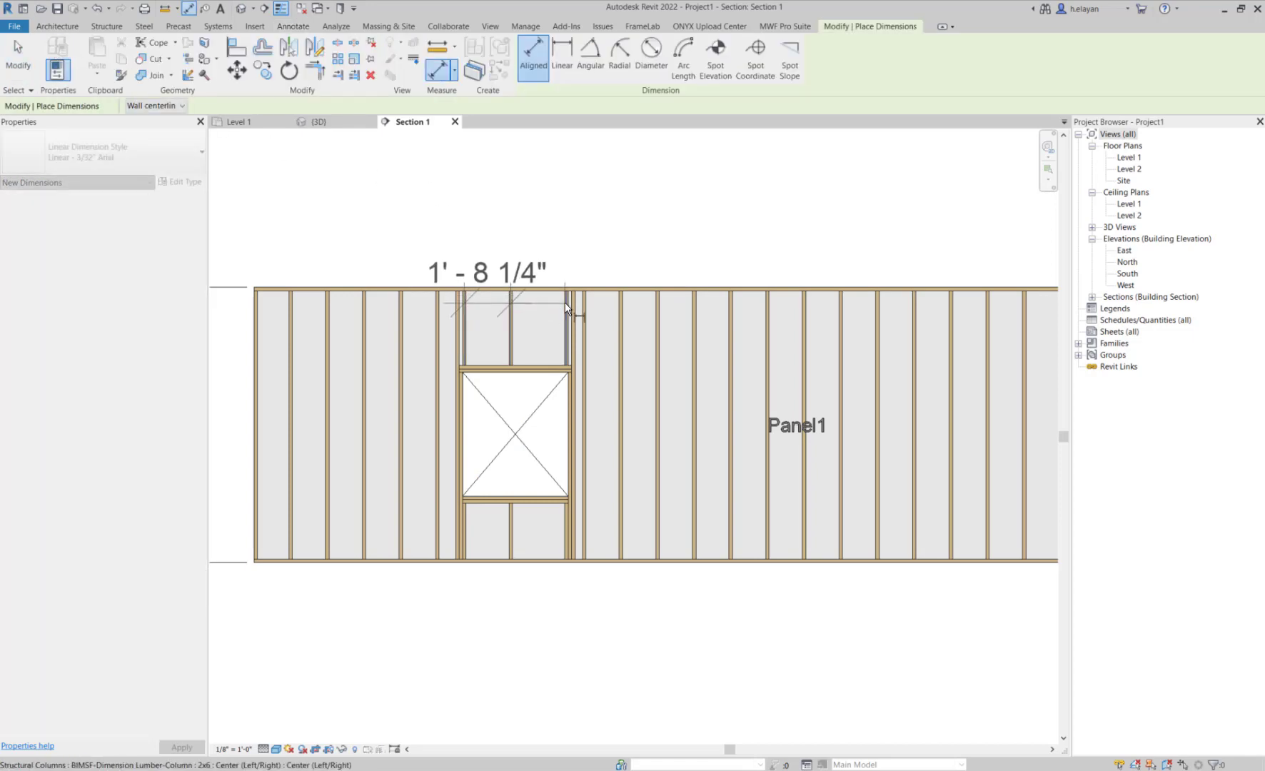
click(566, 311)
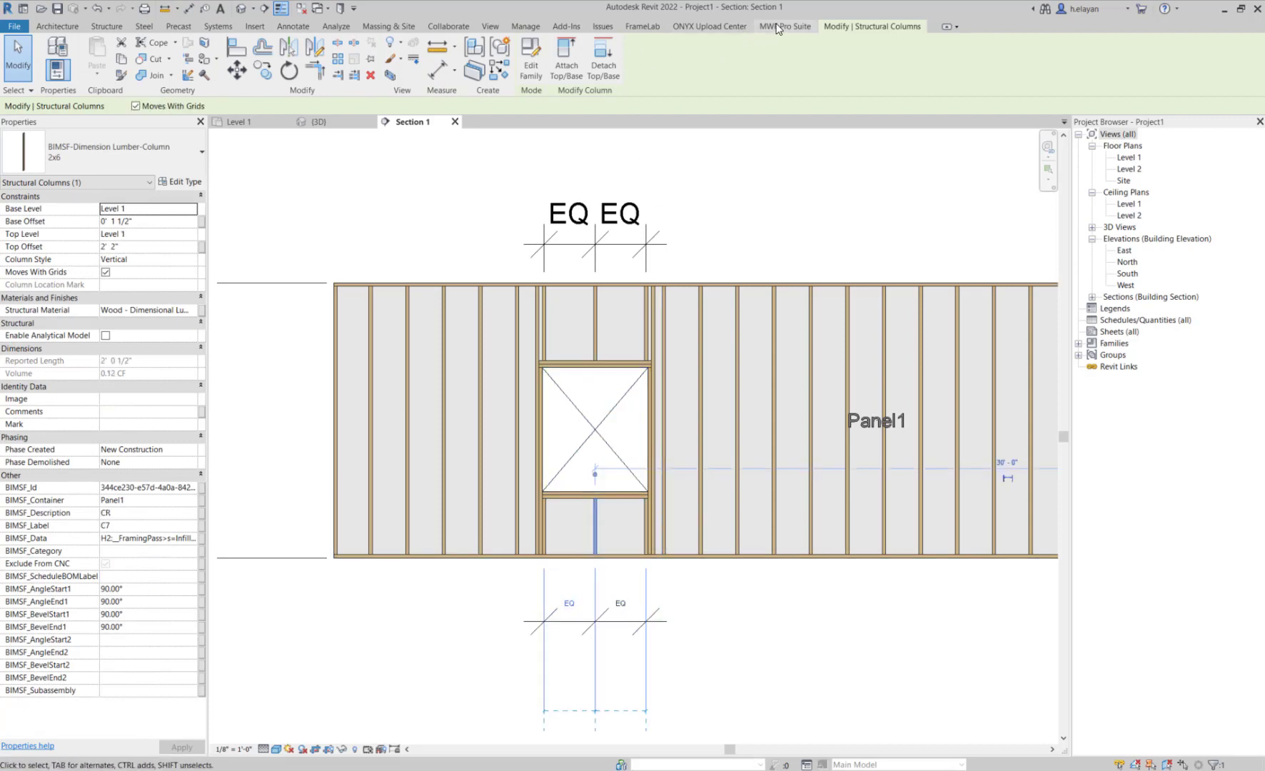
Capture Panel1's equalized stud positions as panel edits with the Edits Wand
click(761, 55)
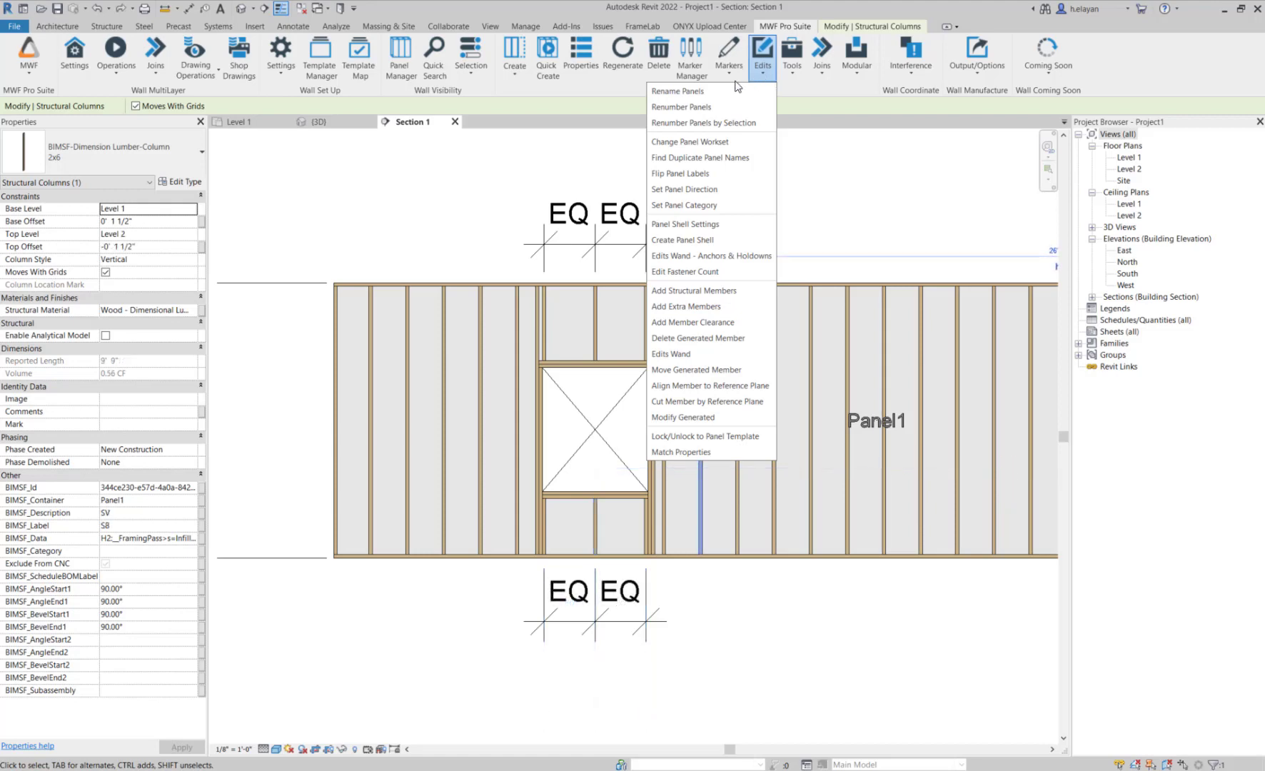
mouse_move(670, 354)
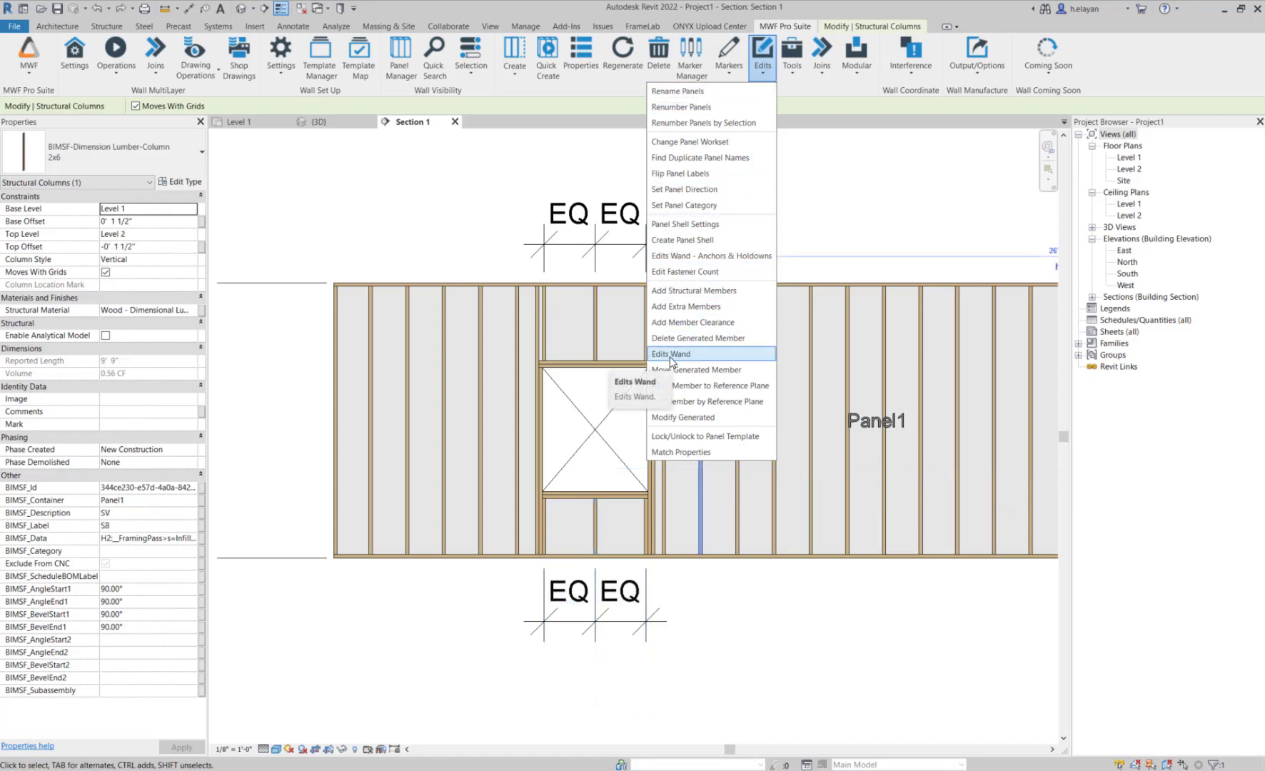
mouse_move(670, 353)
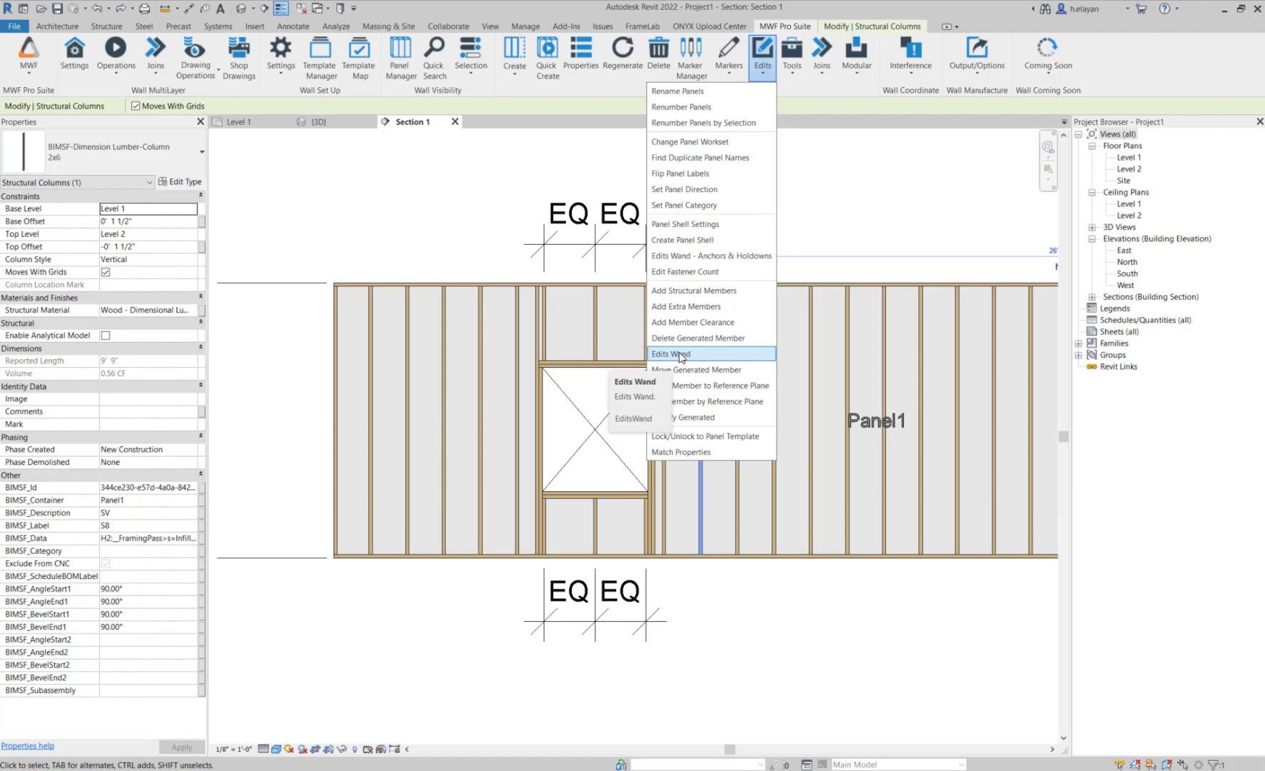
click(670, 353)
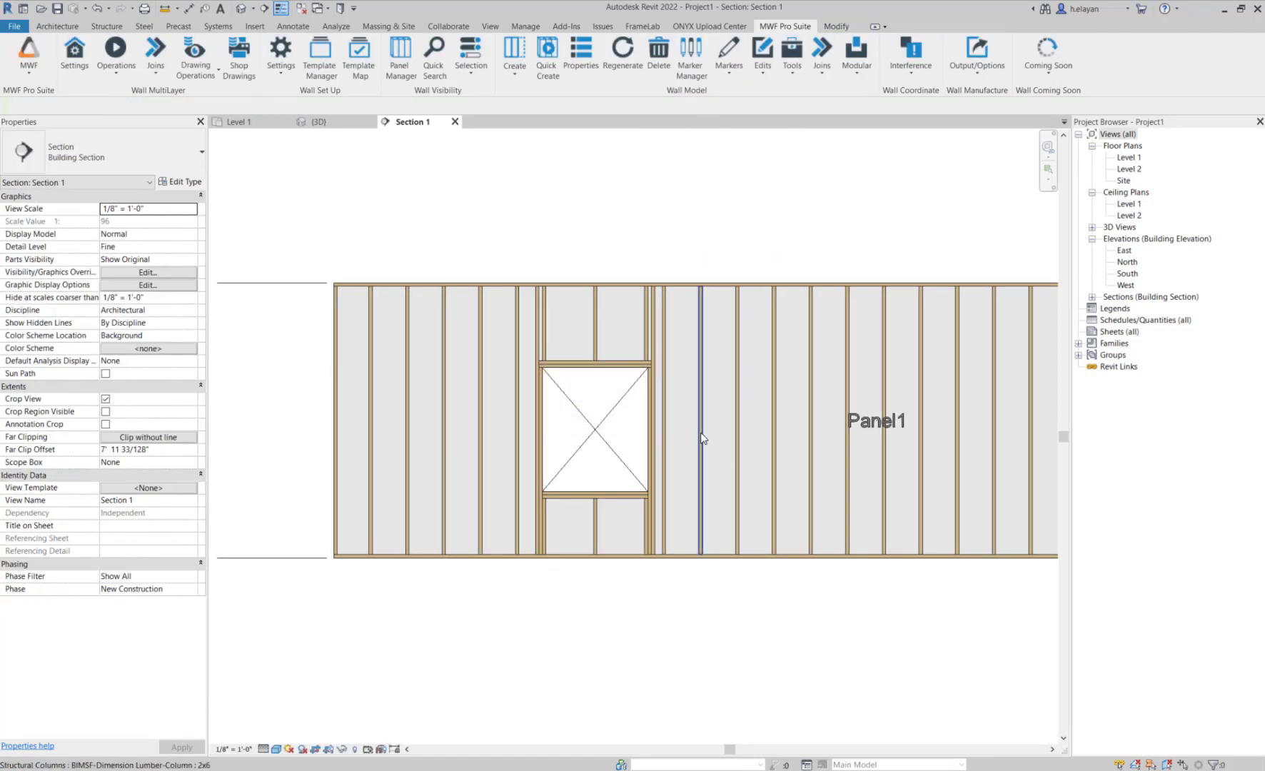
click(700, 419)
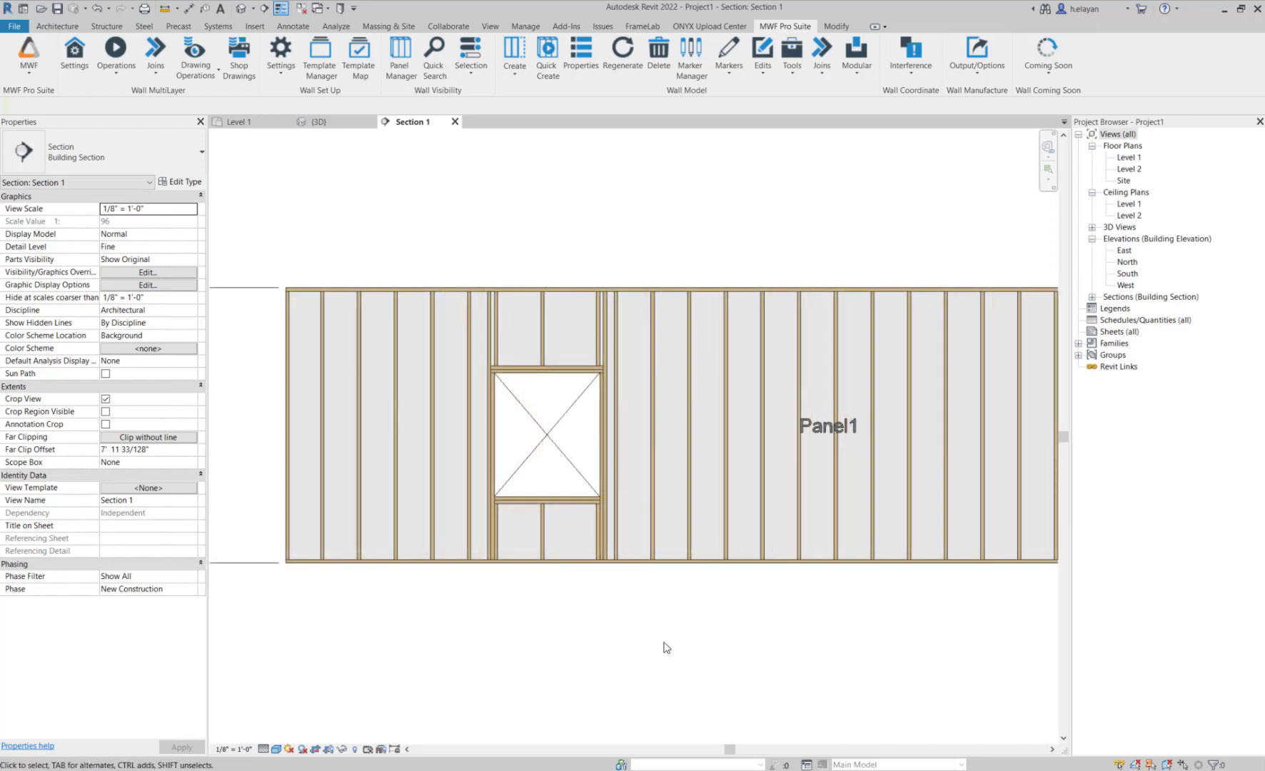
mouse_move(534, 229)
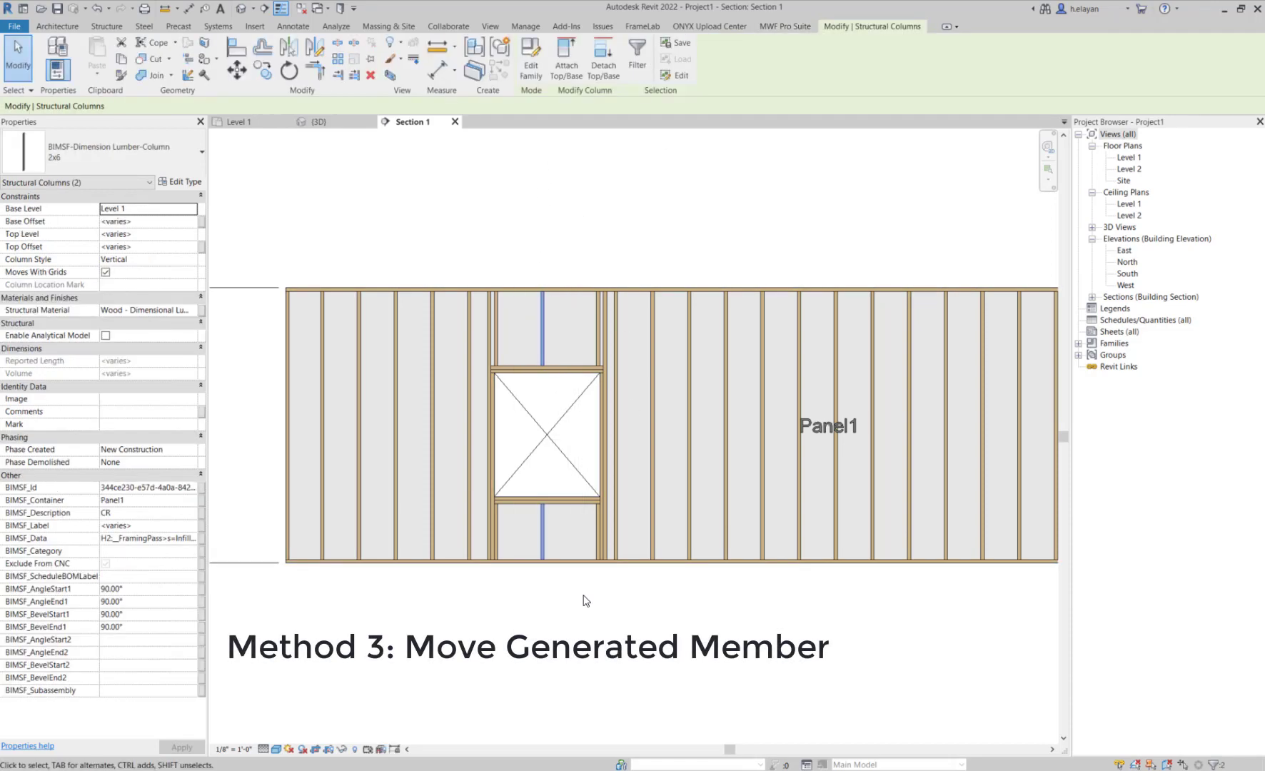
Move the generated cripple studs with a 2' running offset via Move Generated Member
click(783, 26)
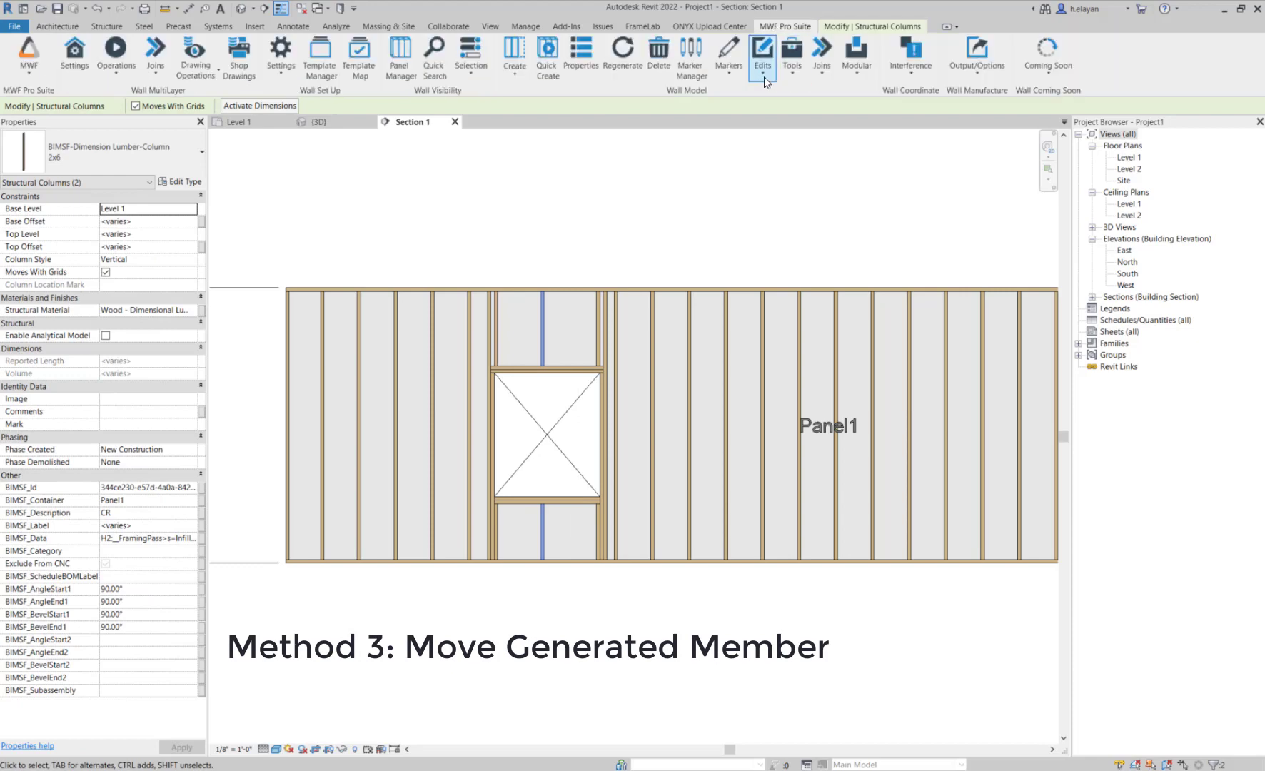
click(761, 52)
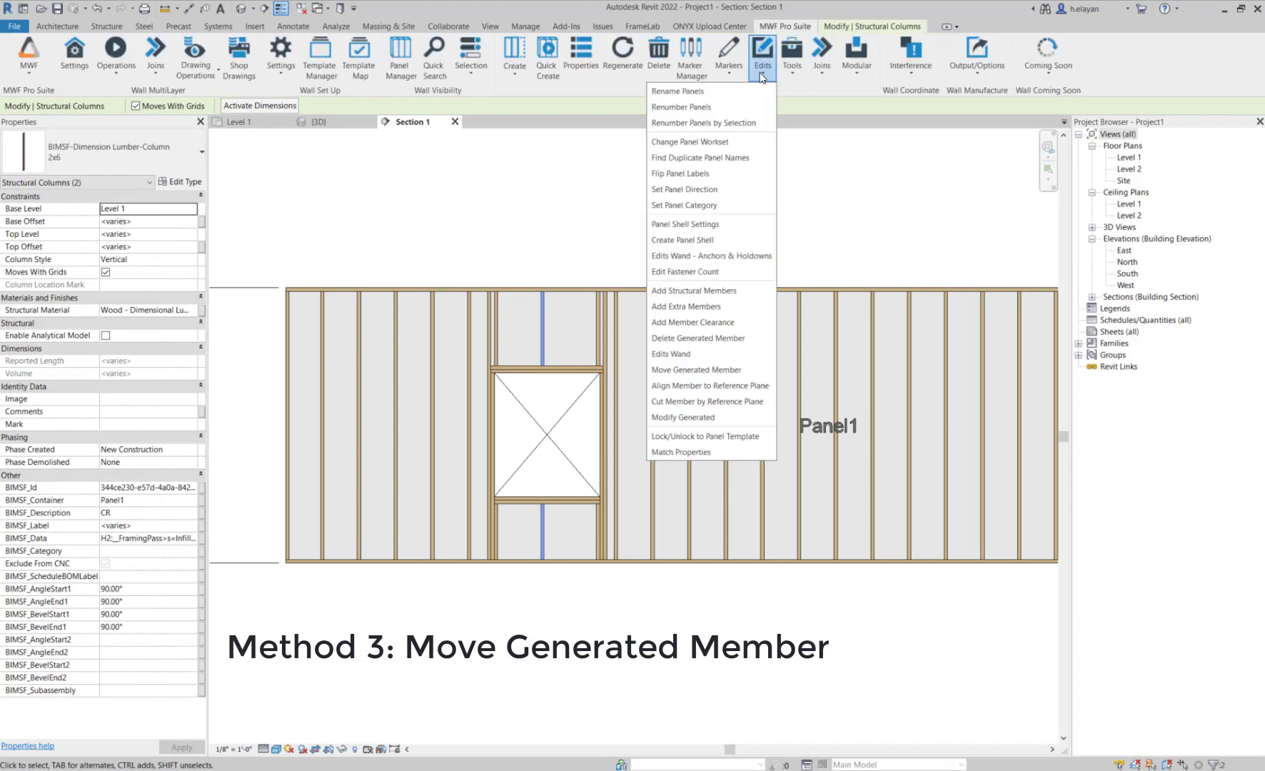
mouse_move(694, 369)
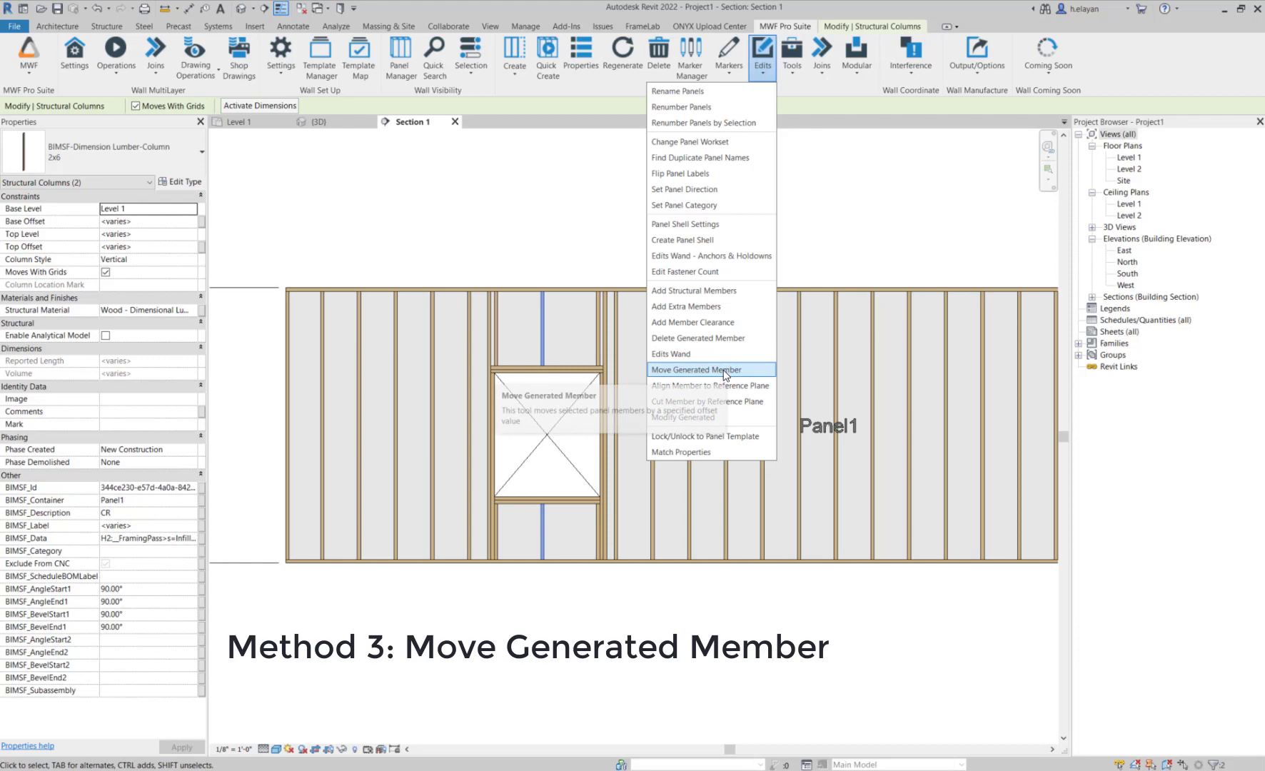
click(688, 369)
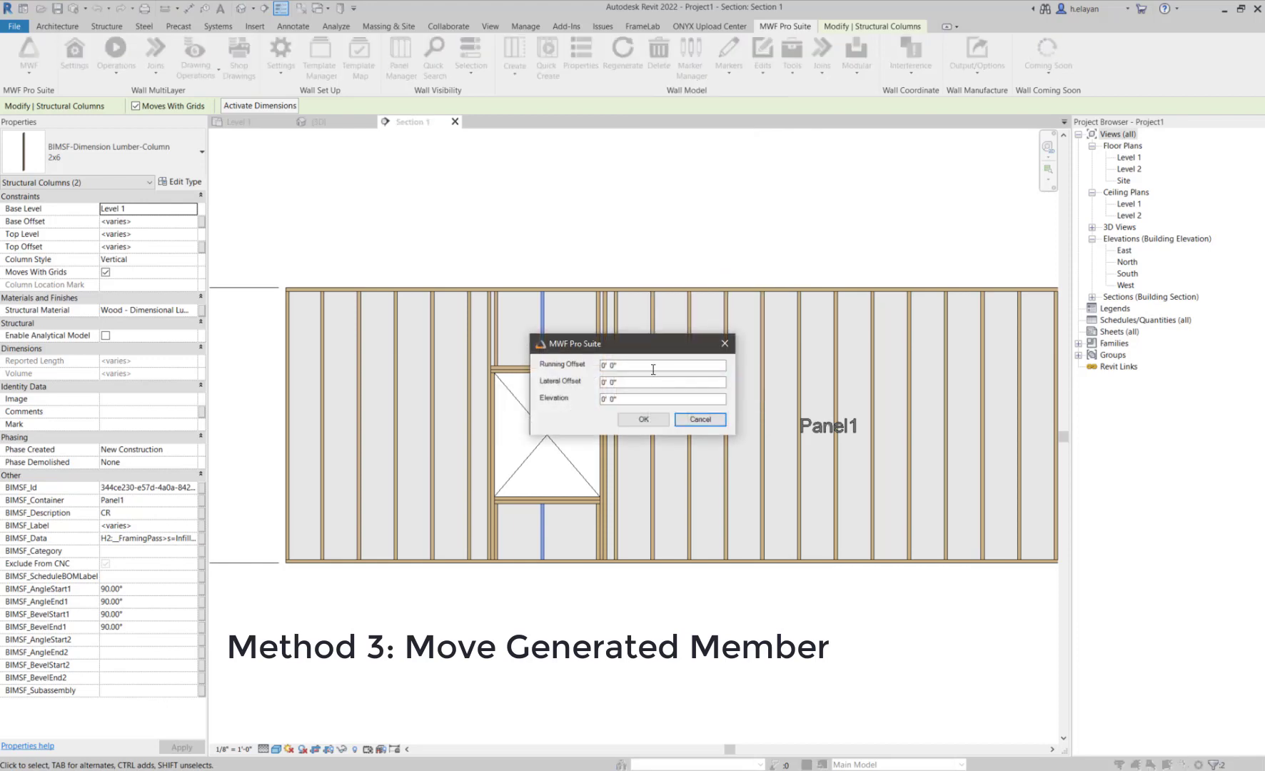
click(662, 363)
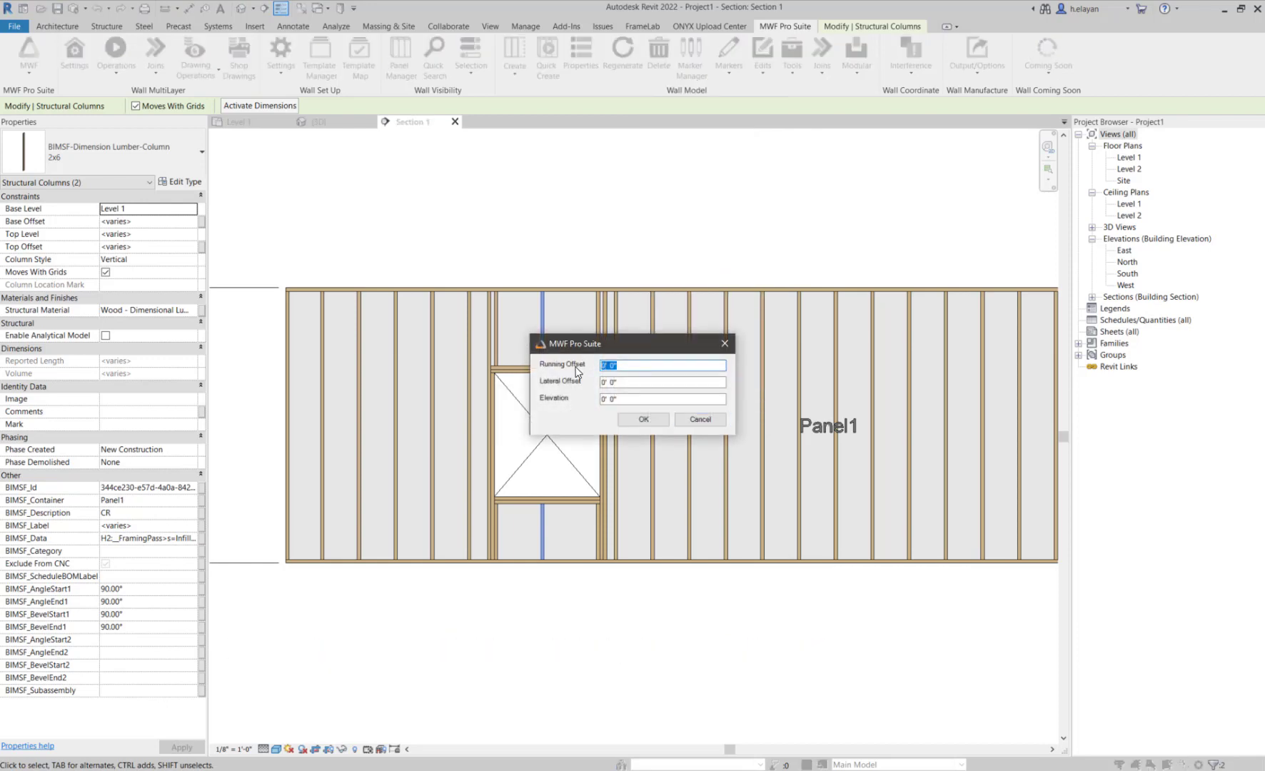
text(2')
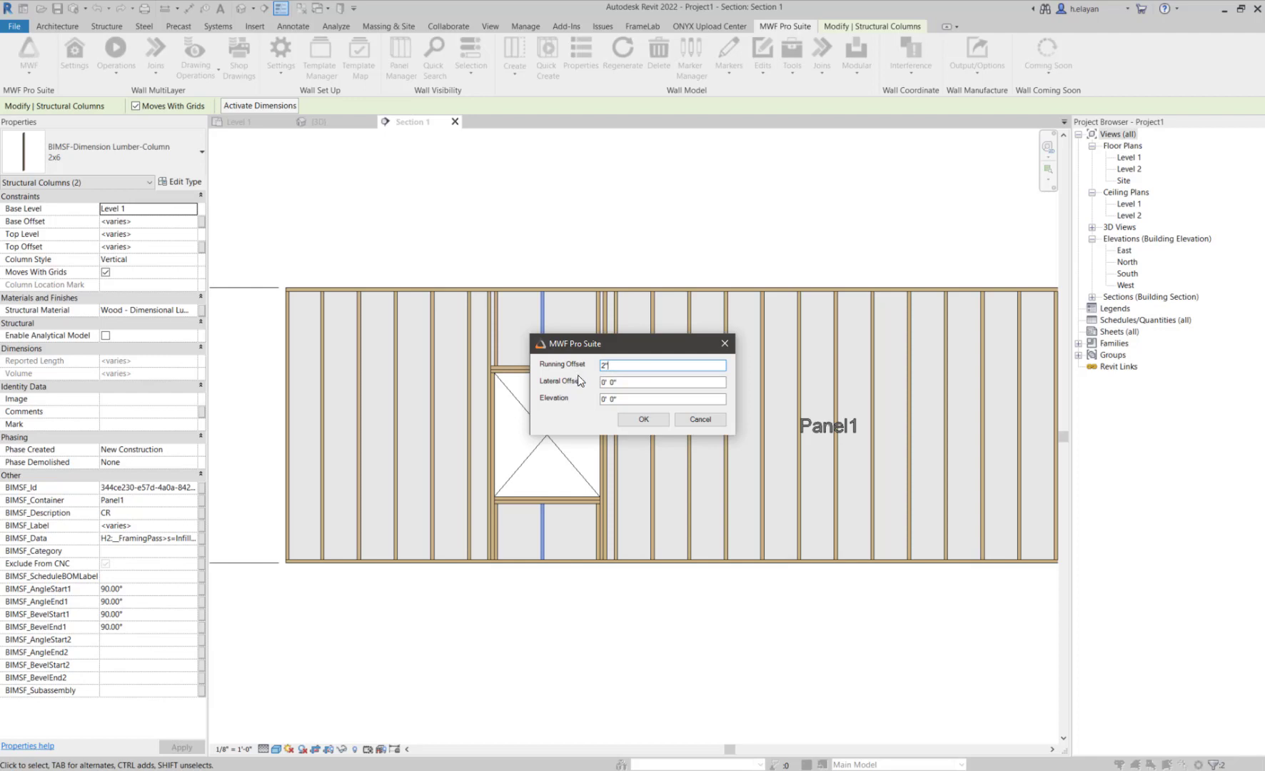
click(642, 418)
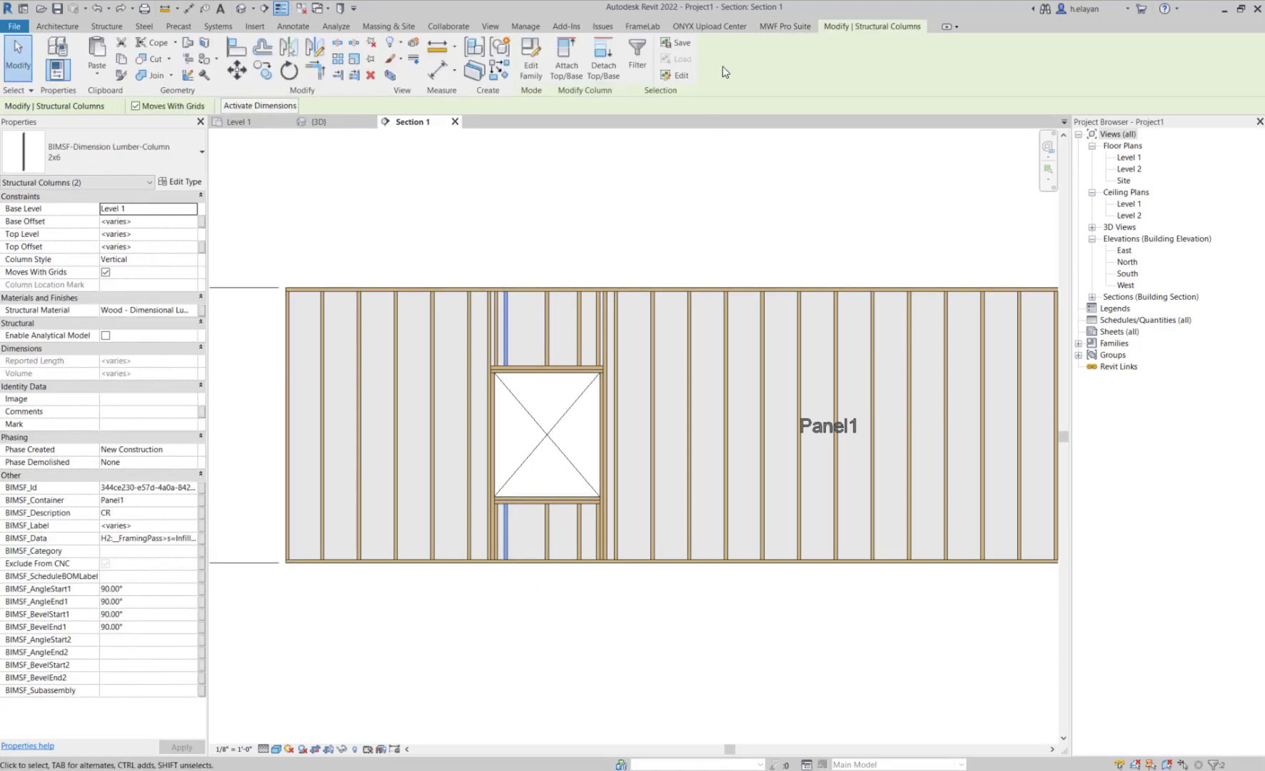
Undo the moved cripple studs from the MWF Edits menu, restoring their original position
click(784, 26)
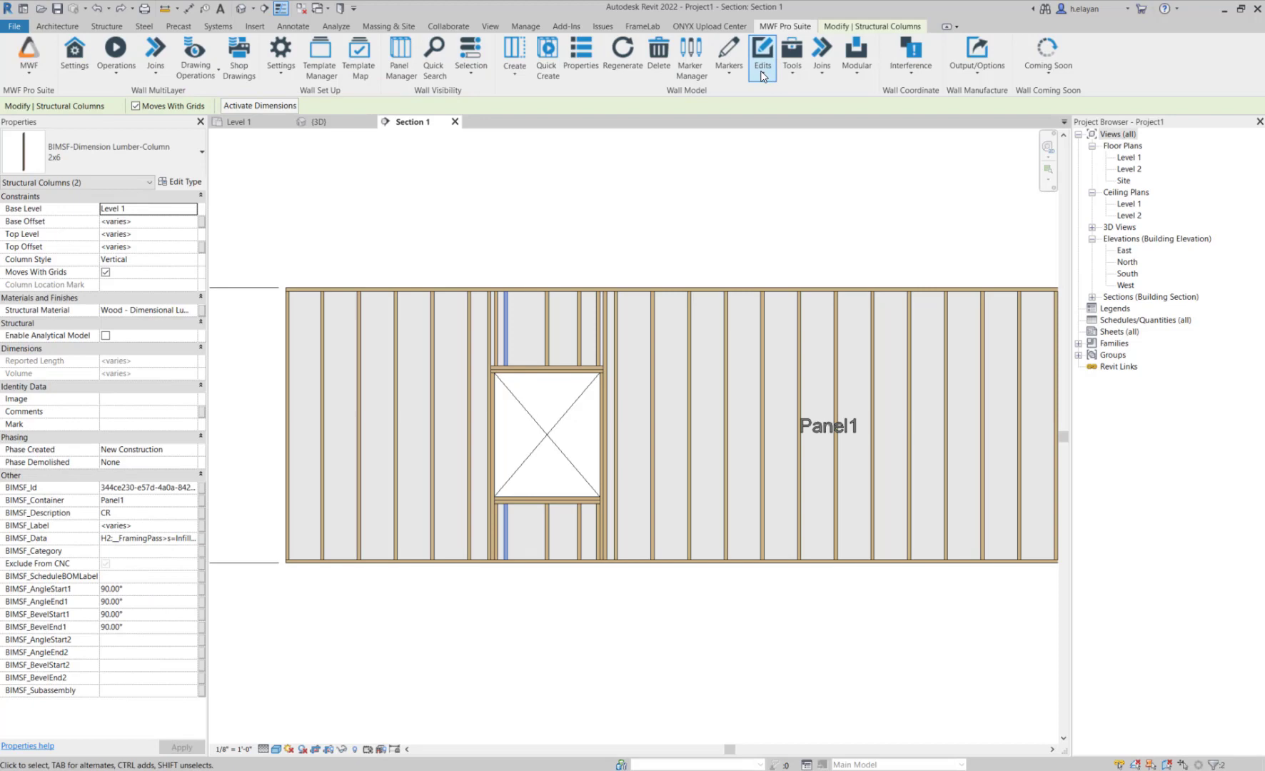
click(761, 50)
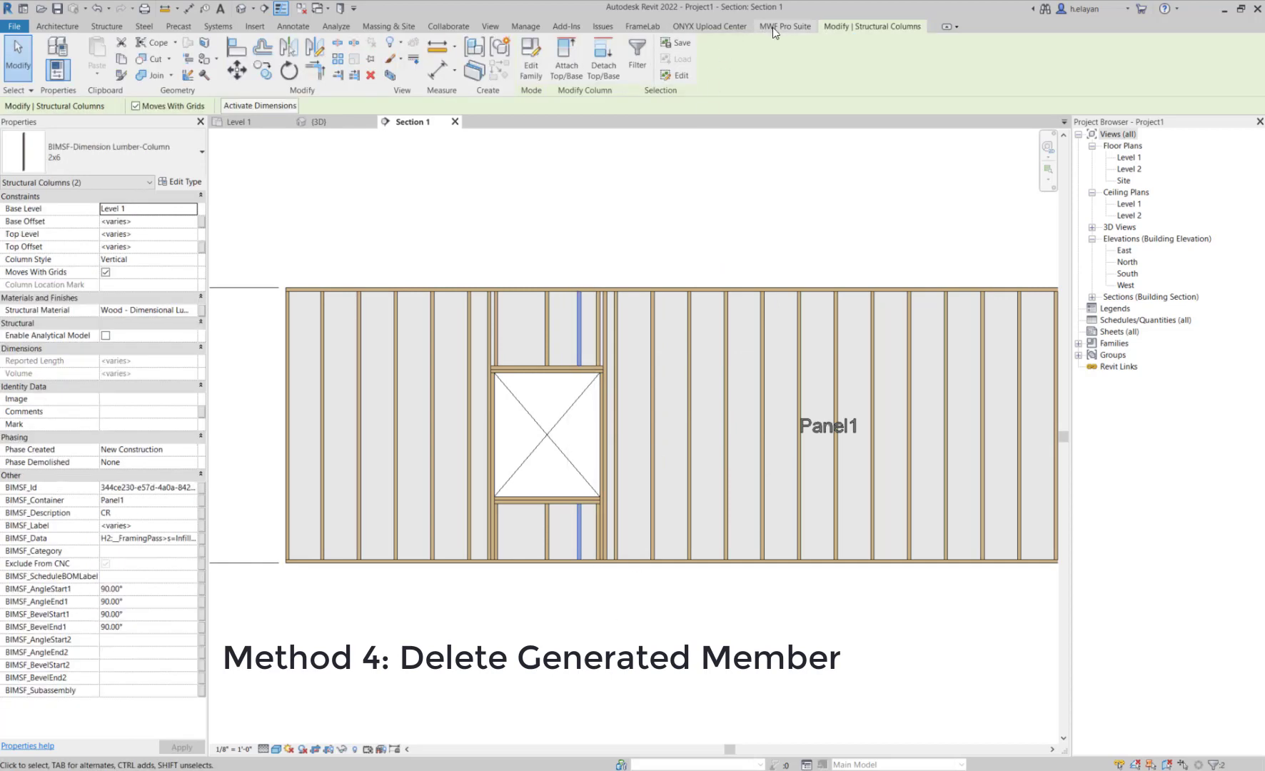
click(761, 55)
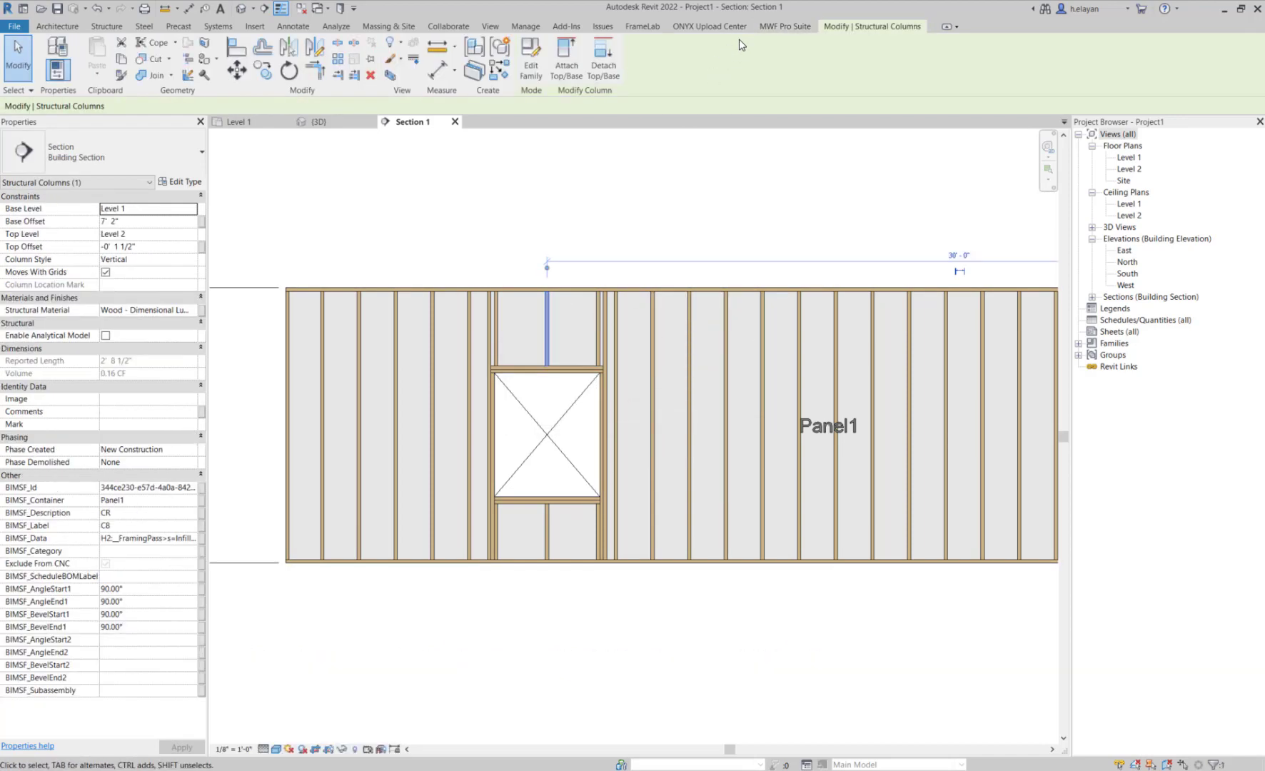
click(783, 26)
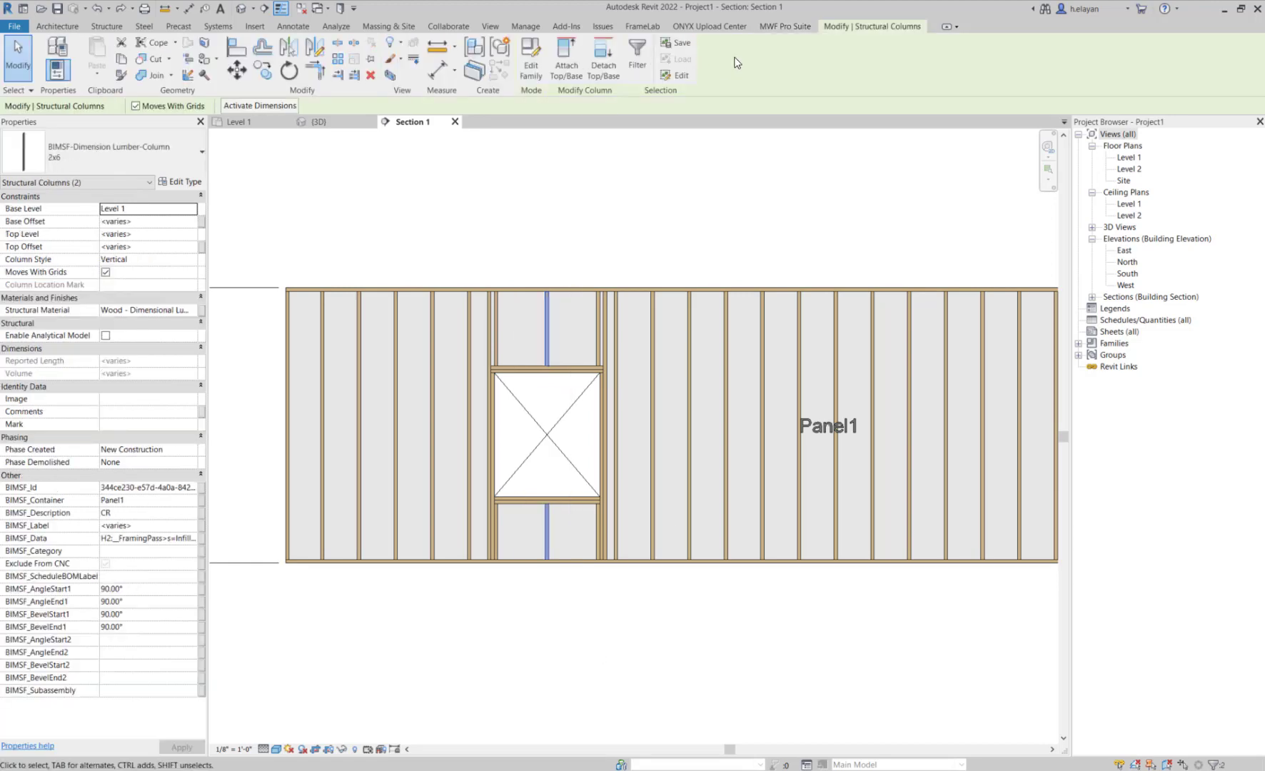
Enter a running offset of 6 for the cripple studs in Modify Generated
click(784, 25)
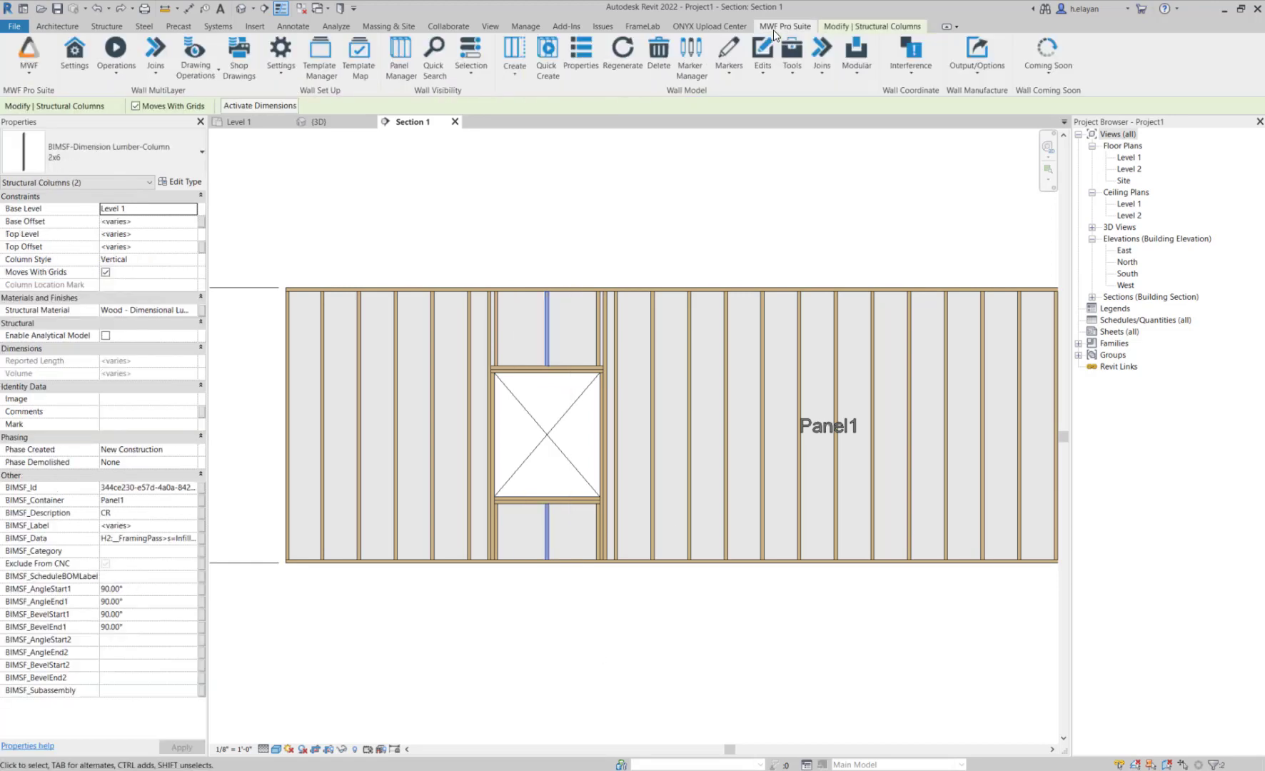
click(761, 52)
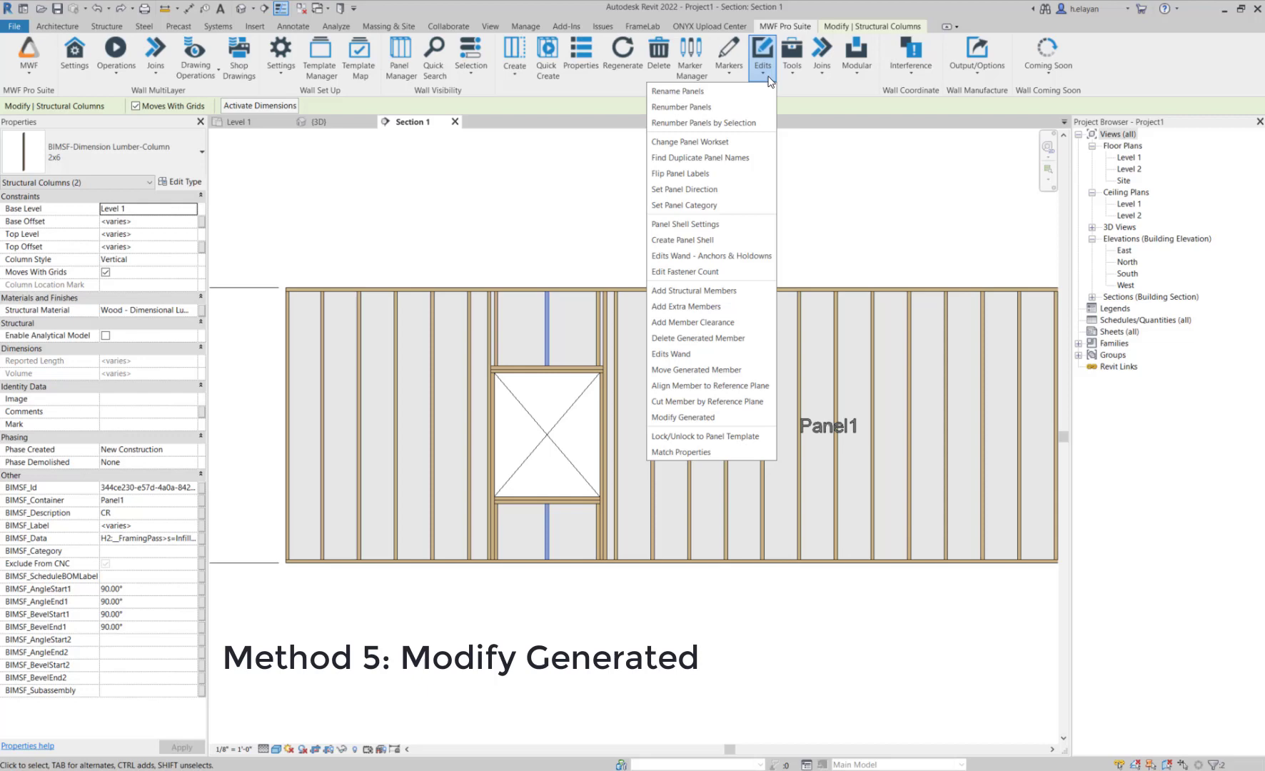
mouse_move(693, 421)
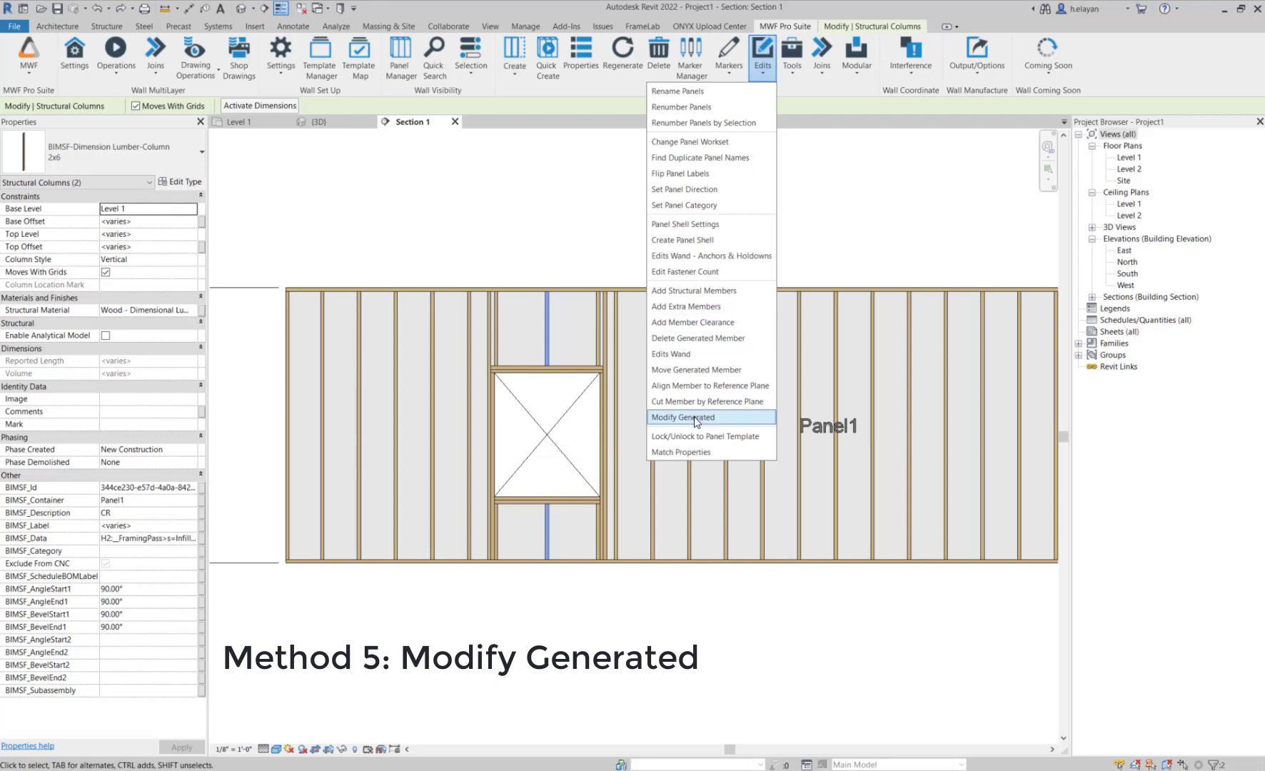
click(690, 417)
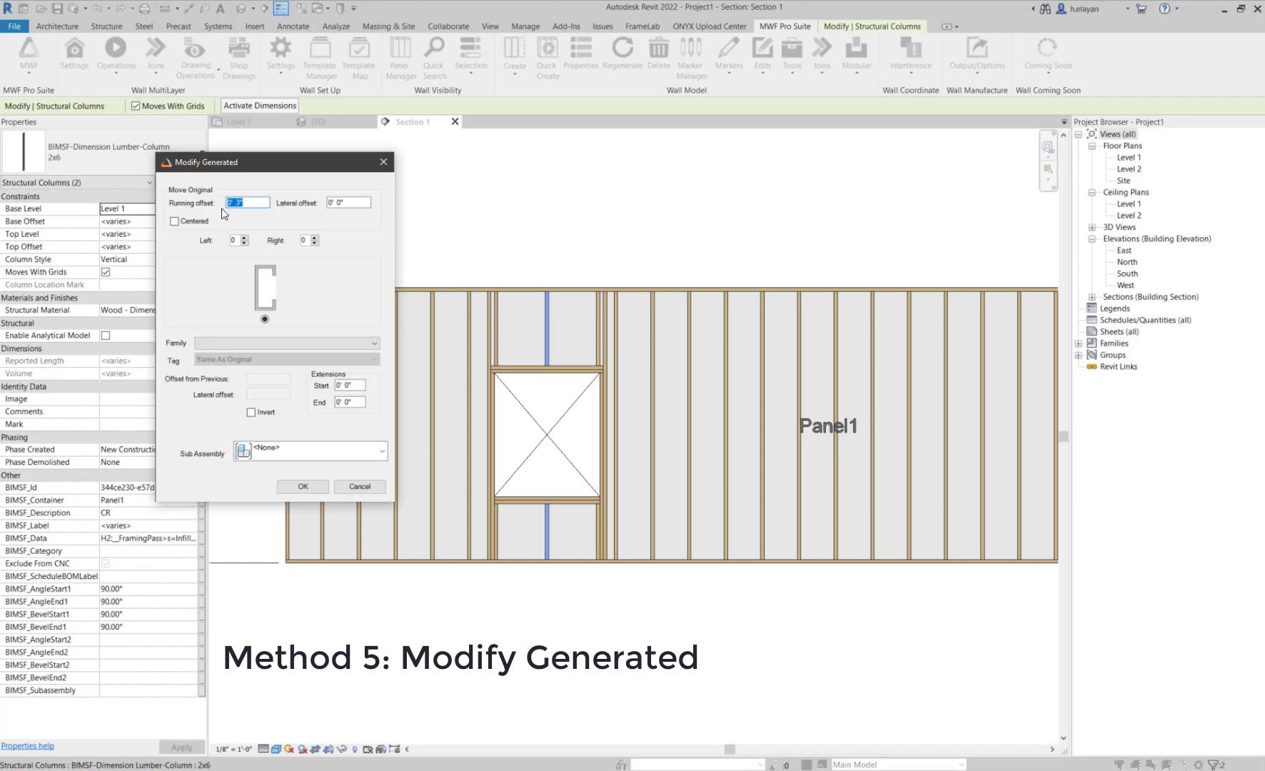
text(6)
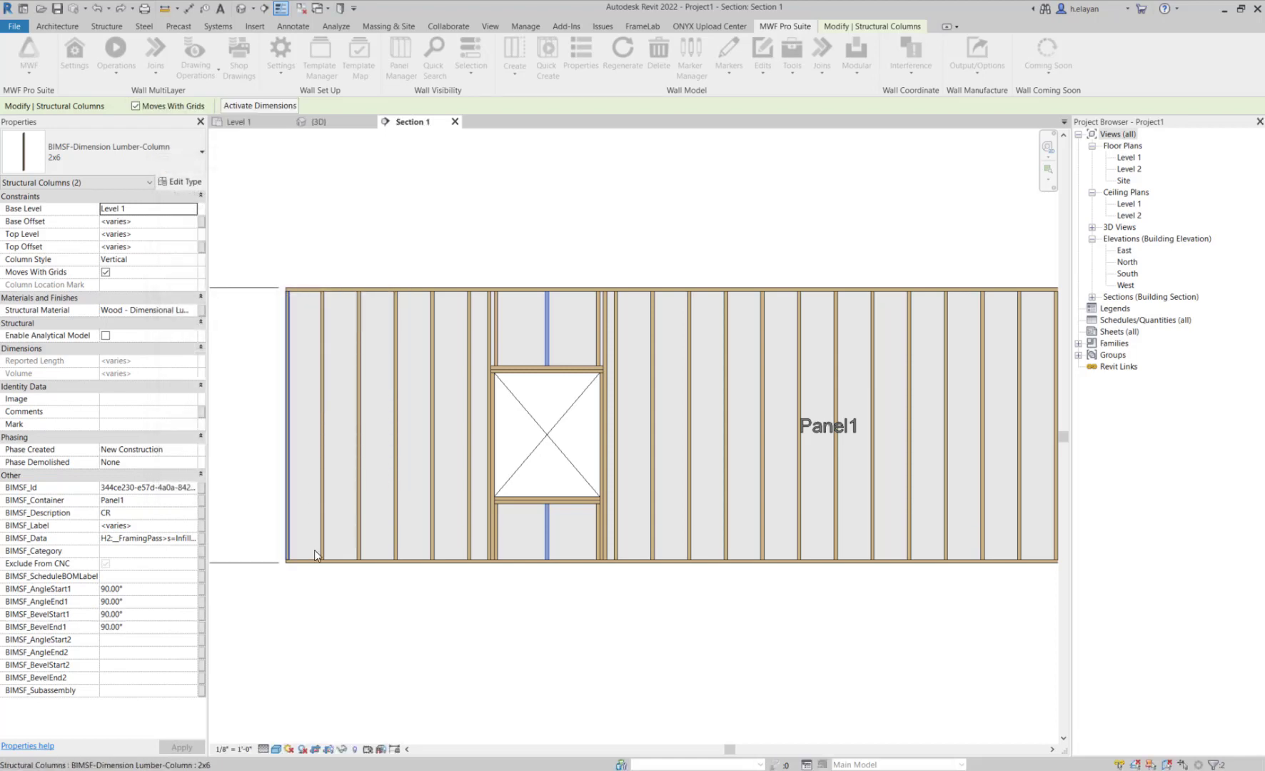
Regenerate Panel1 and inspect the cripple stud above the window
click(622, 56)
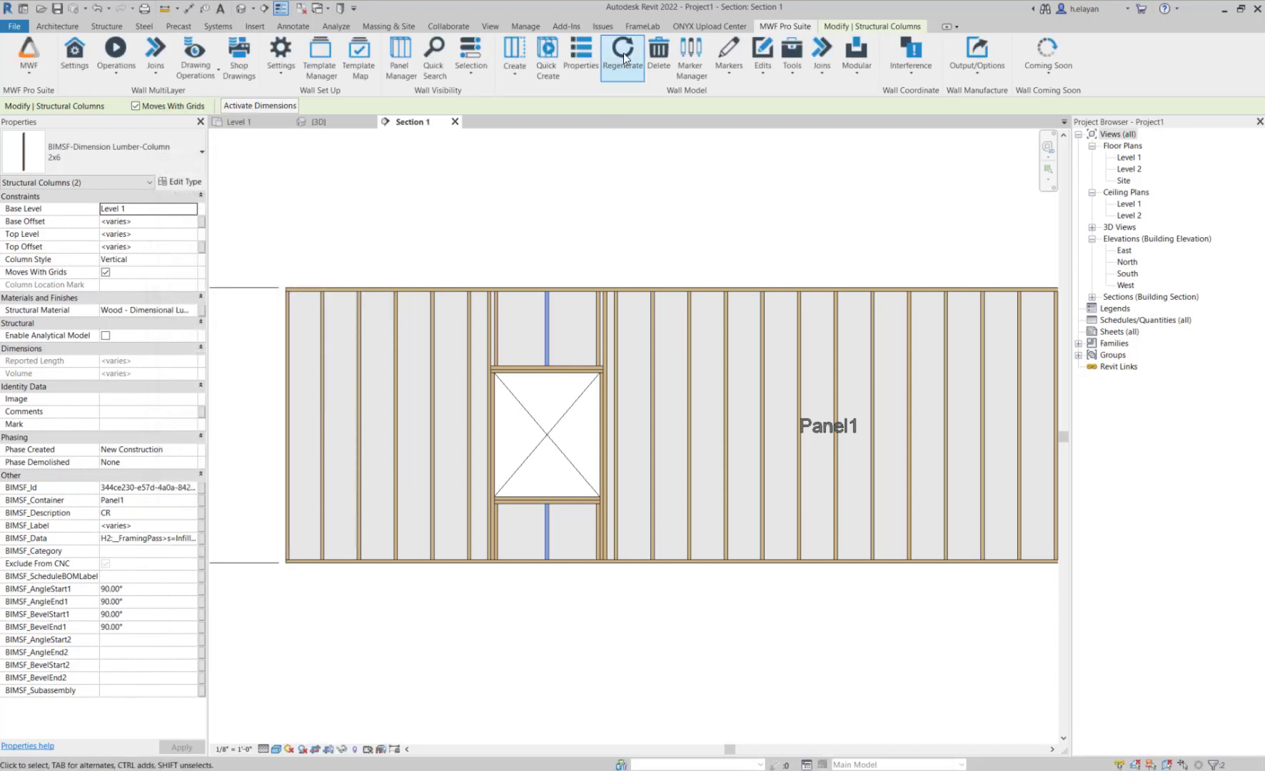
click(622, 53)
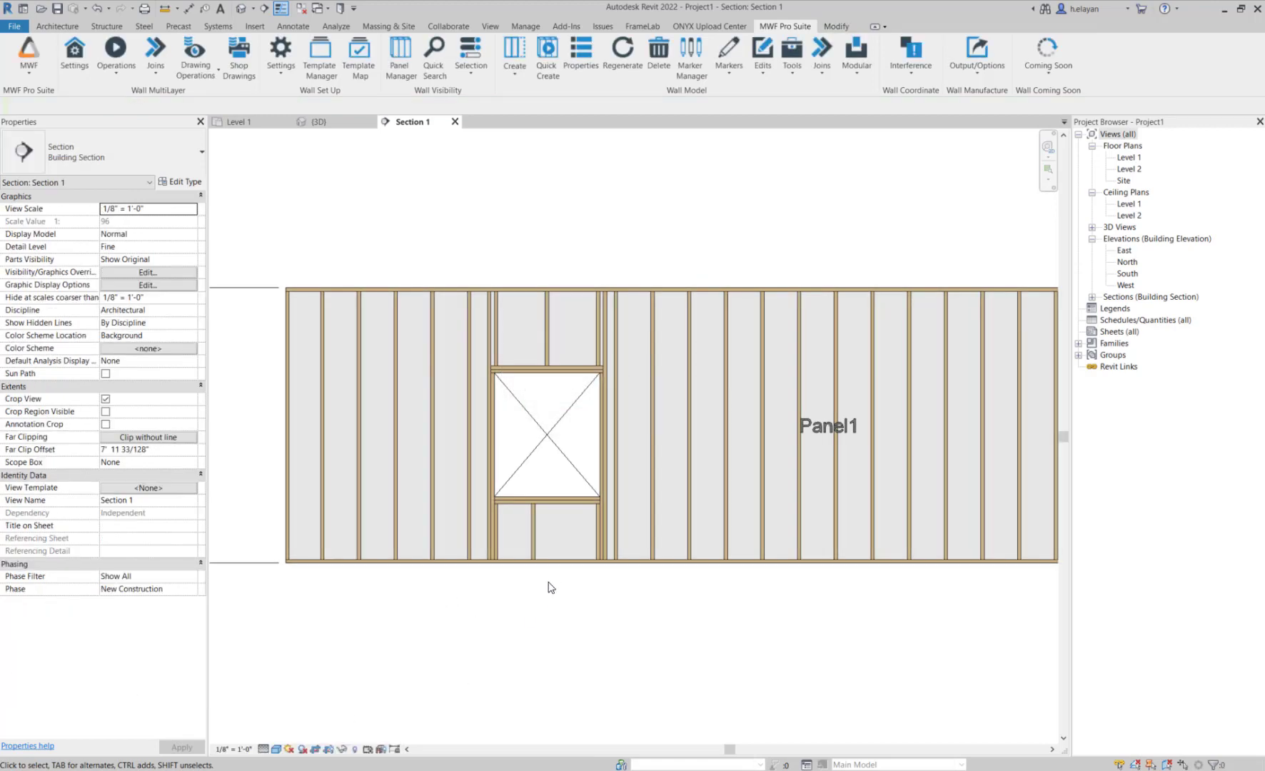
click(547, 323)
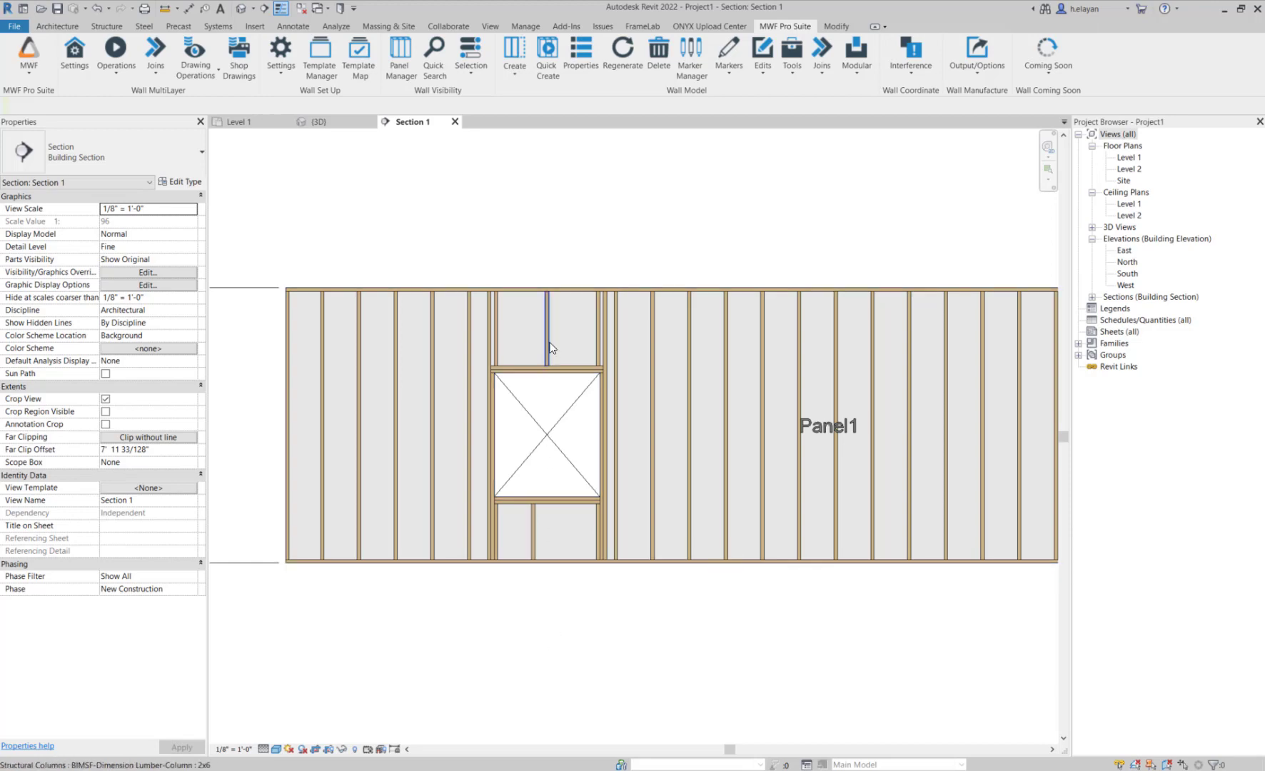
mouse_move(549, 349)
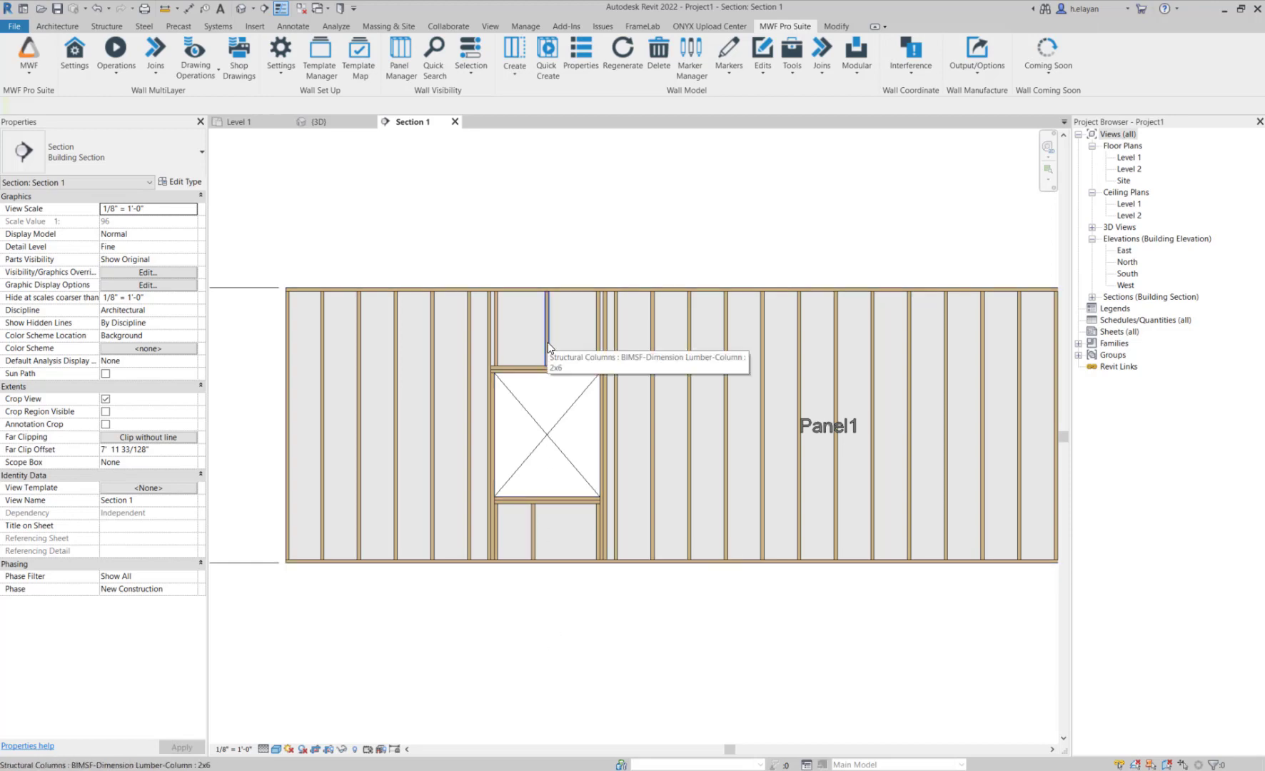